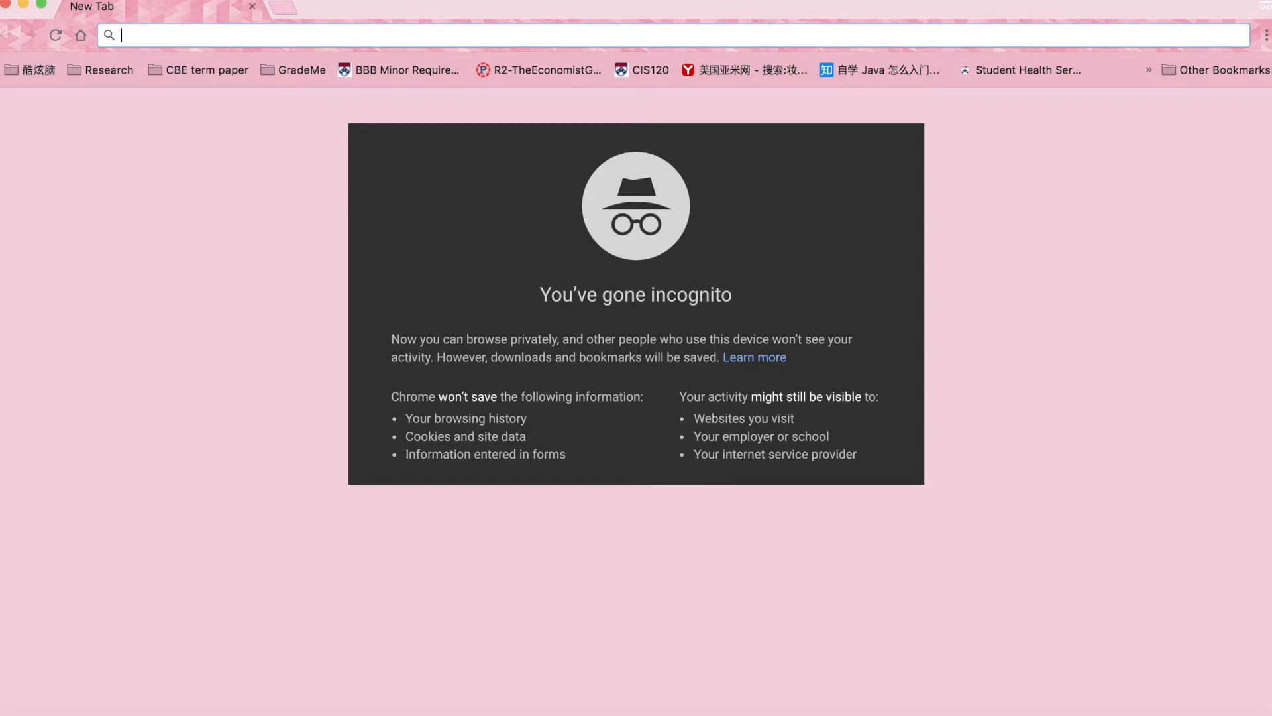
text(www.tomtopvip.com)
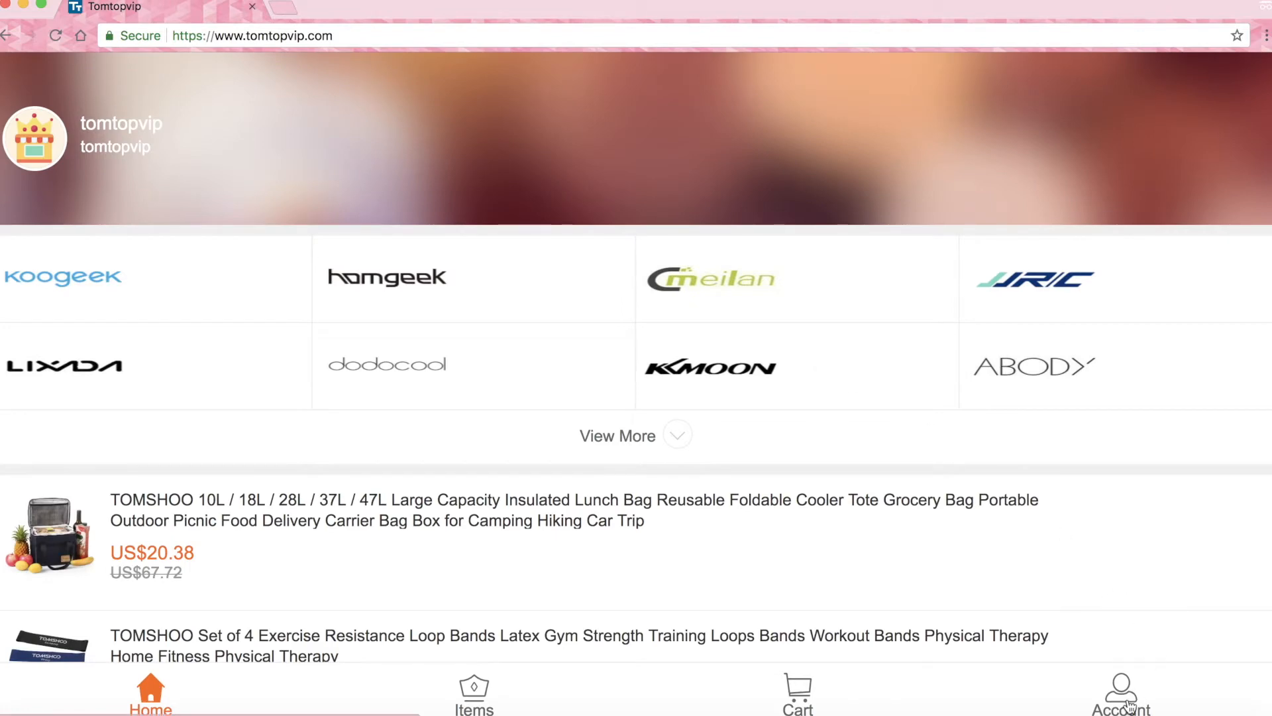
click(1121, 689)
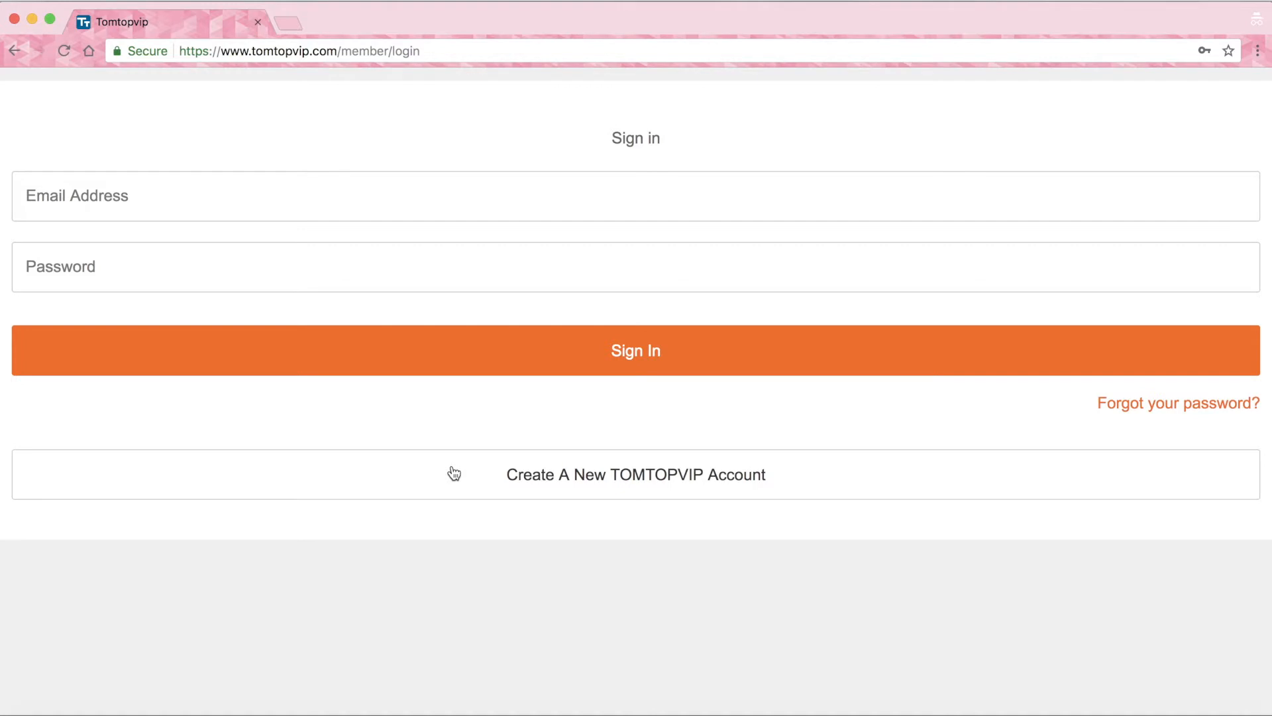
click(635, 474)
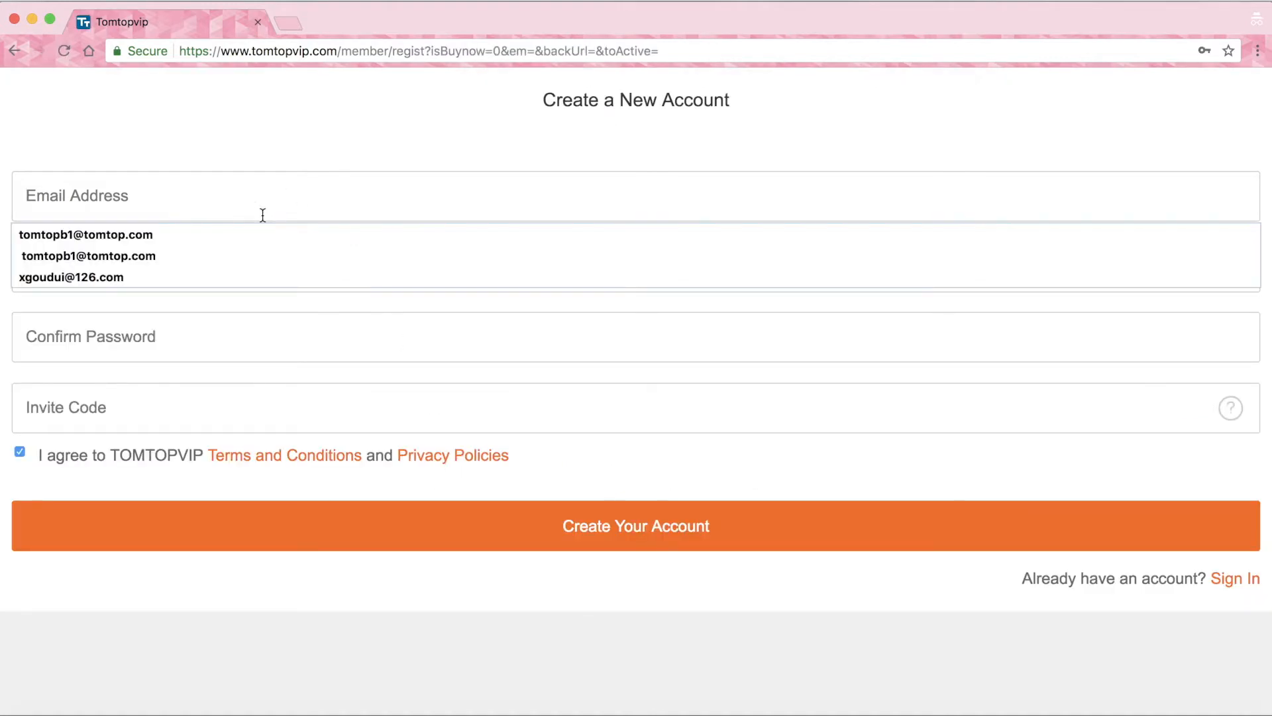
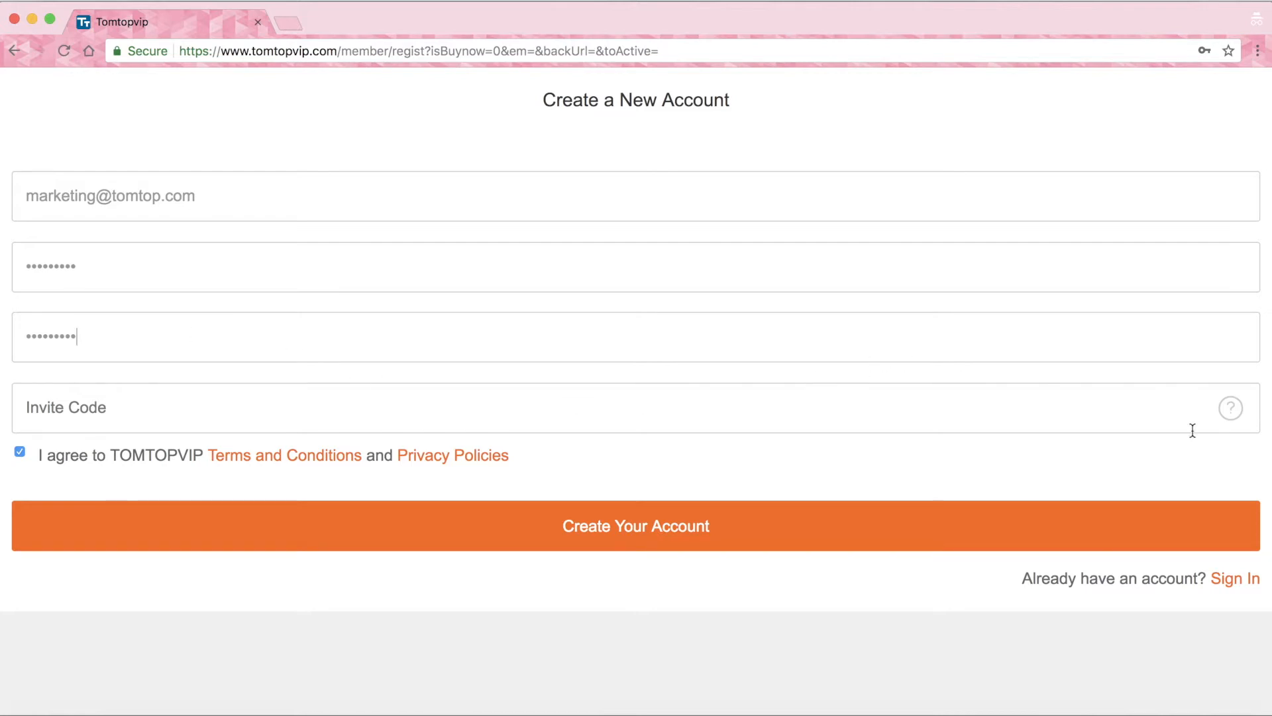
click(1230, 407)
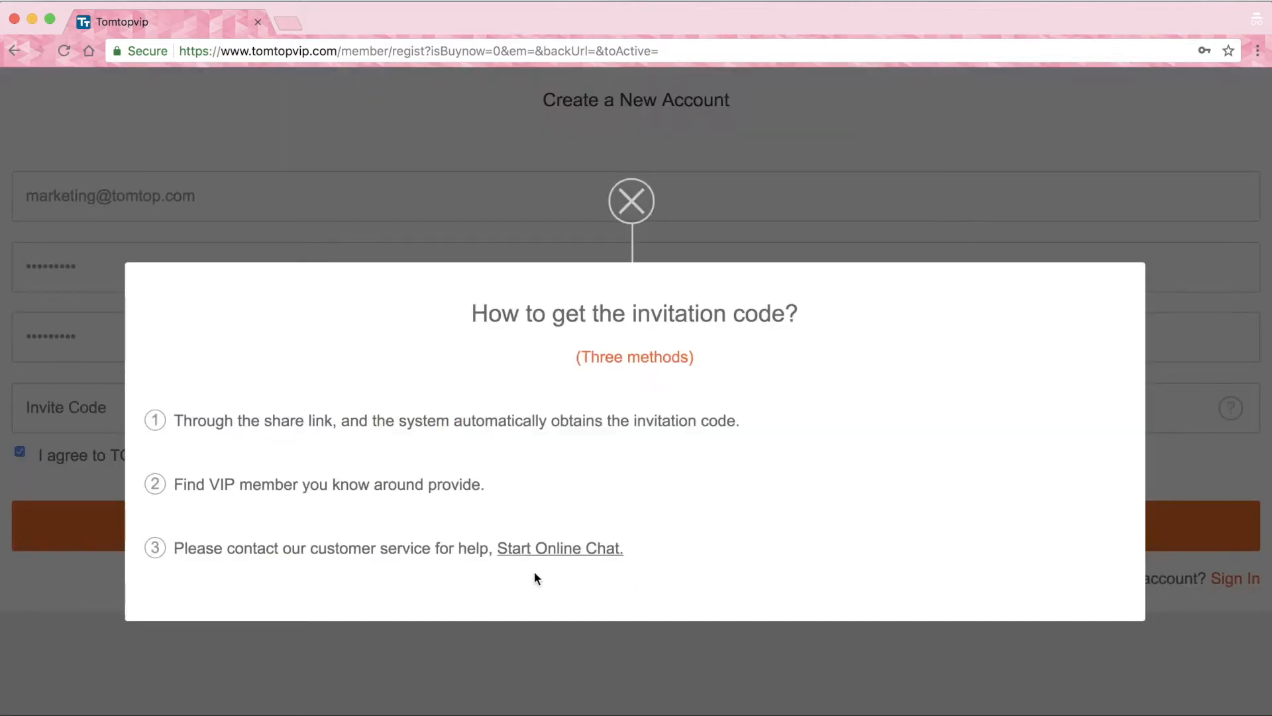
click(558, 547)
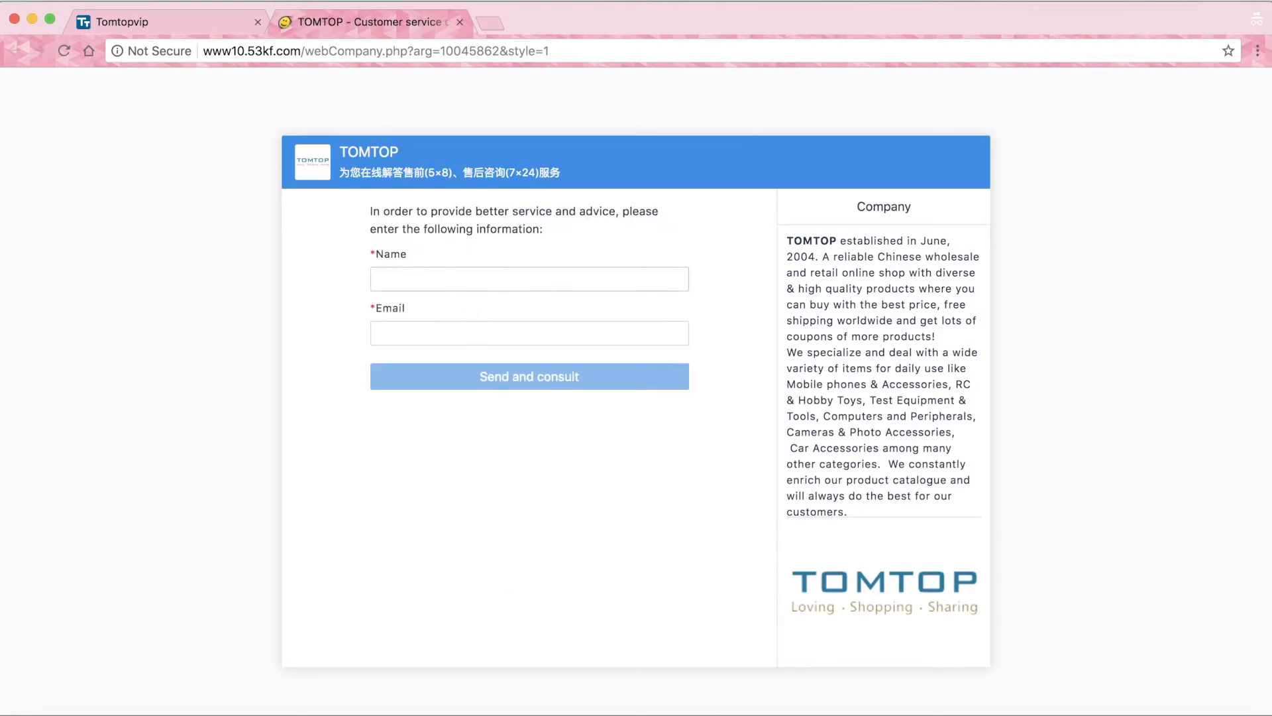
text(Lucy)
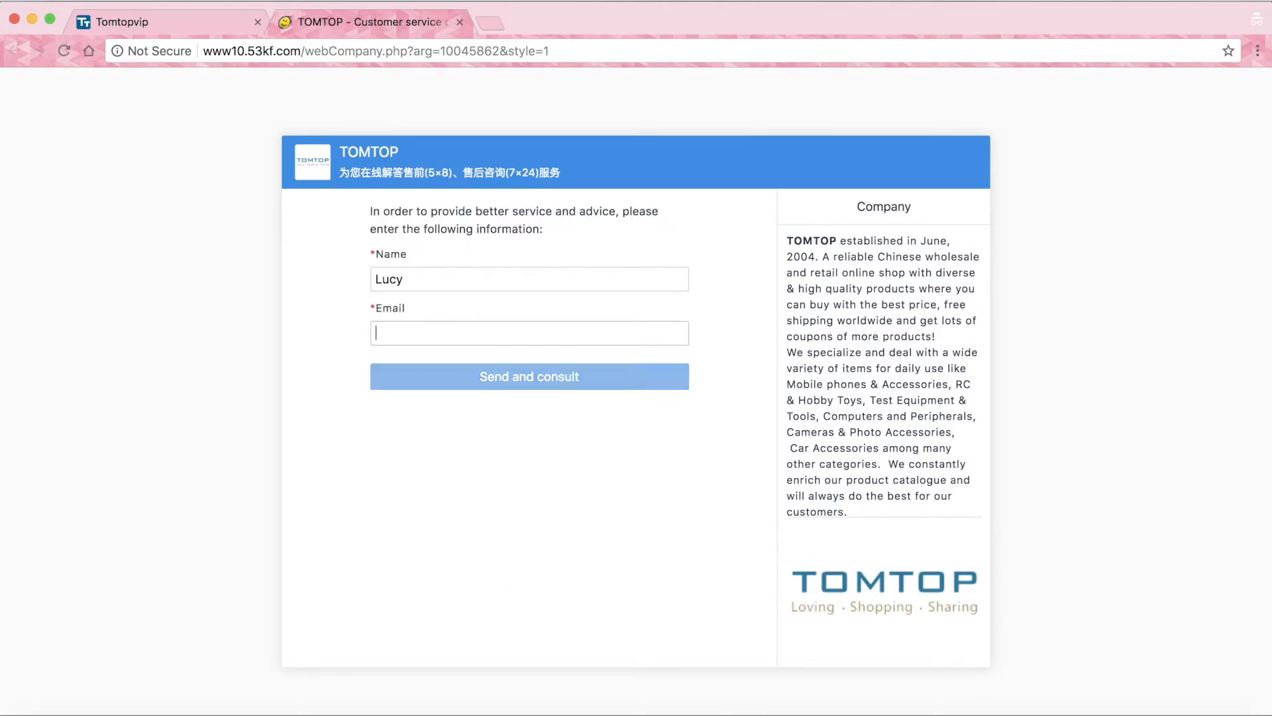
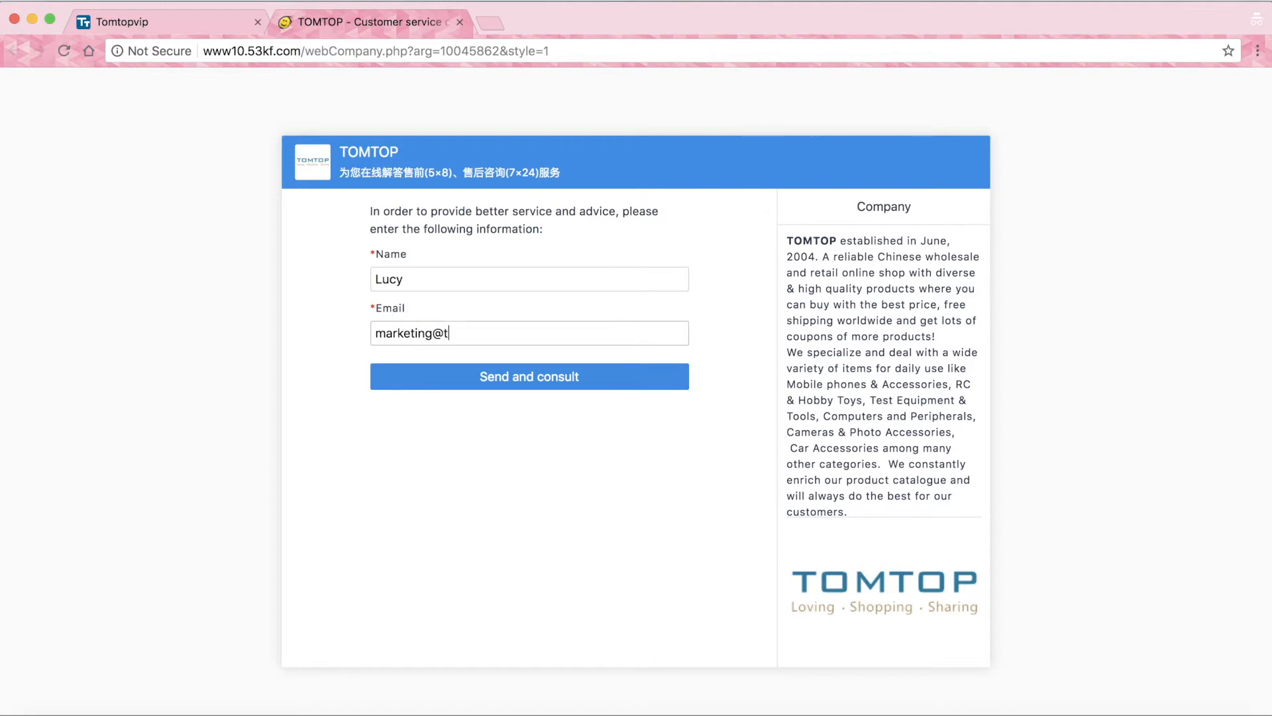
click(529, 376)
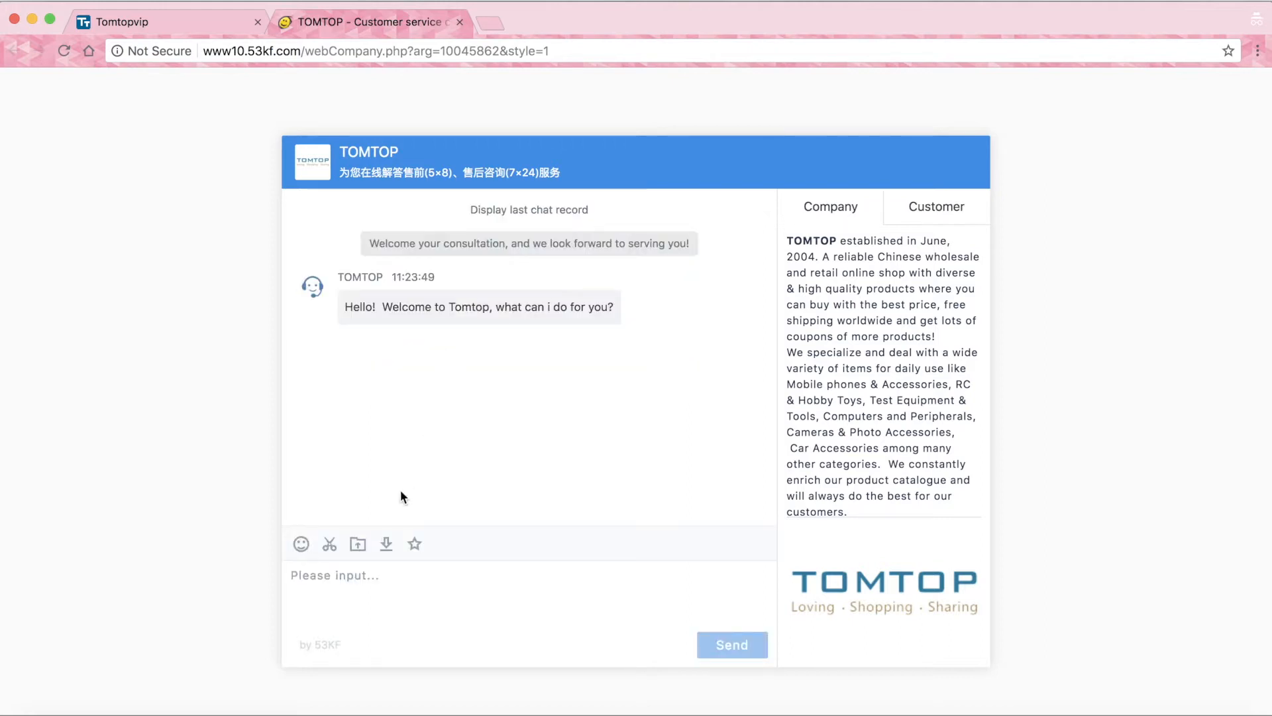
text(Hi)
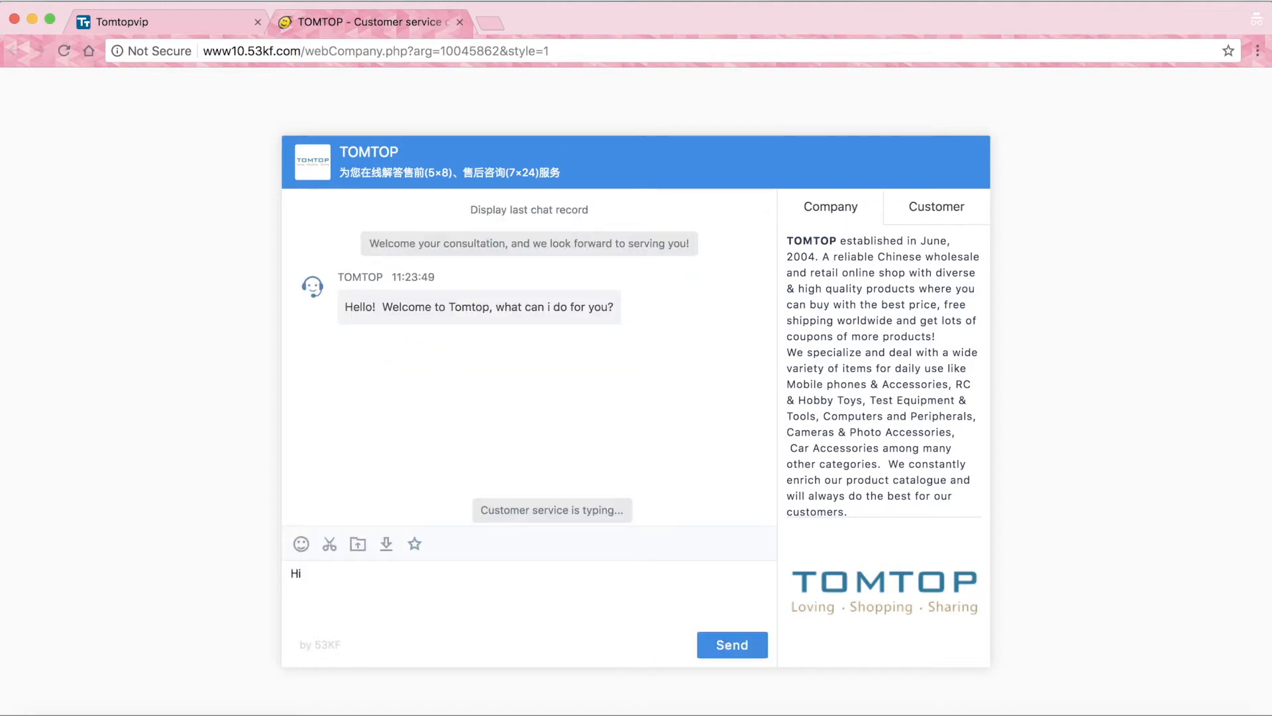
click(162, 23)
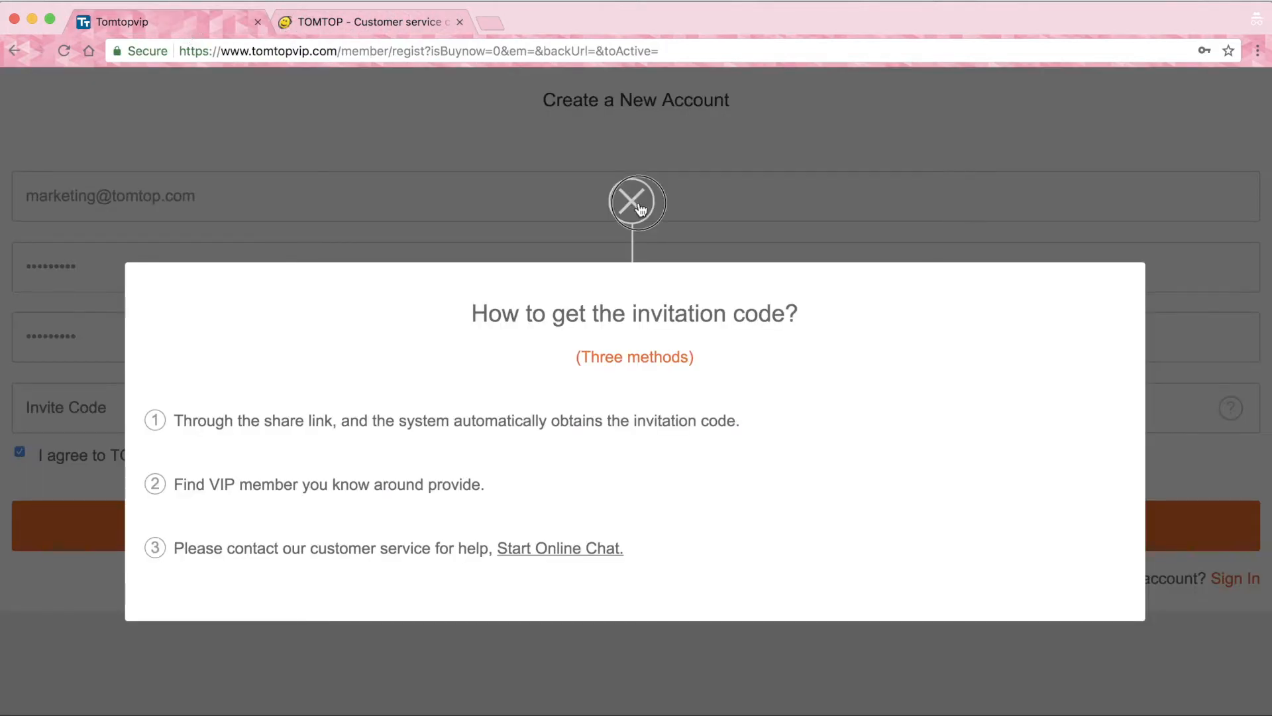
Enter invitation code 'tomtopvip' and create the account, landing on the store home page
click(636, 201)
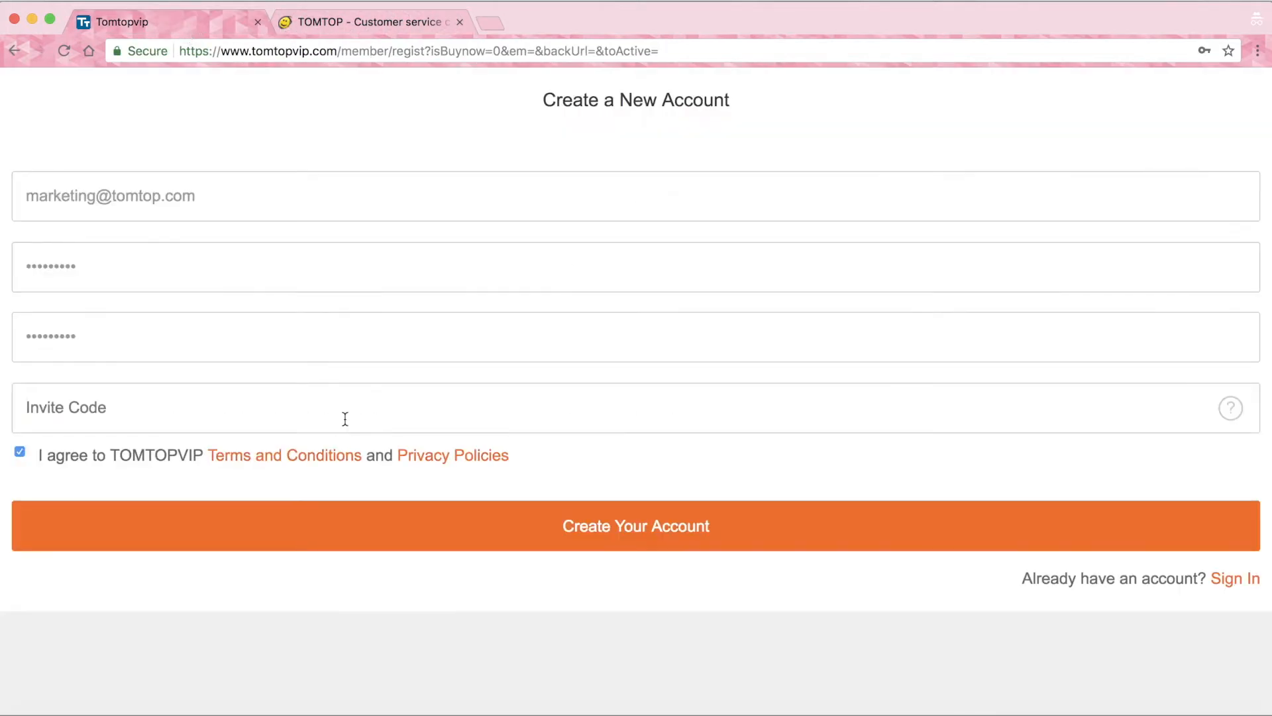
text(tomtopvip)
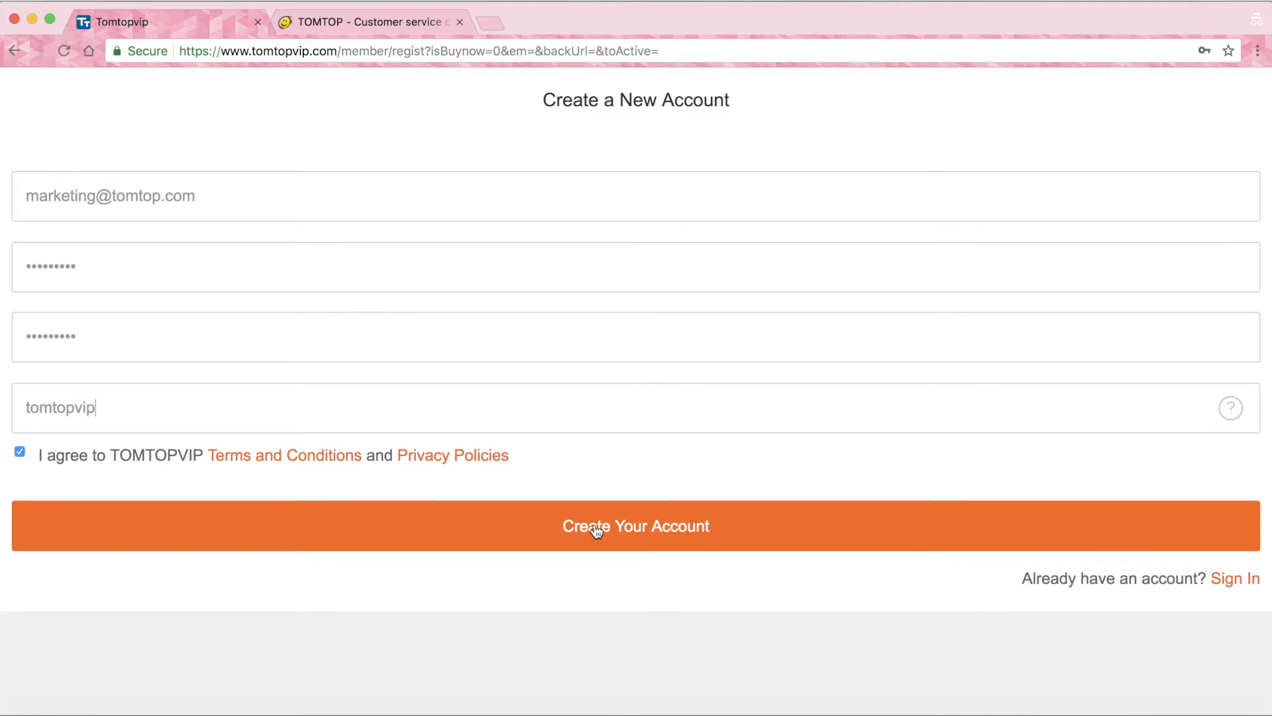
click(636, 526)
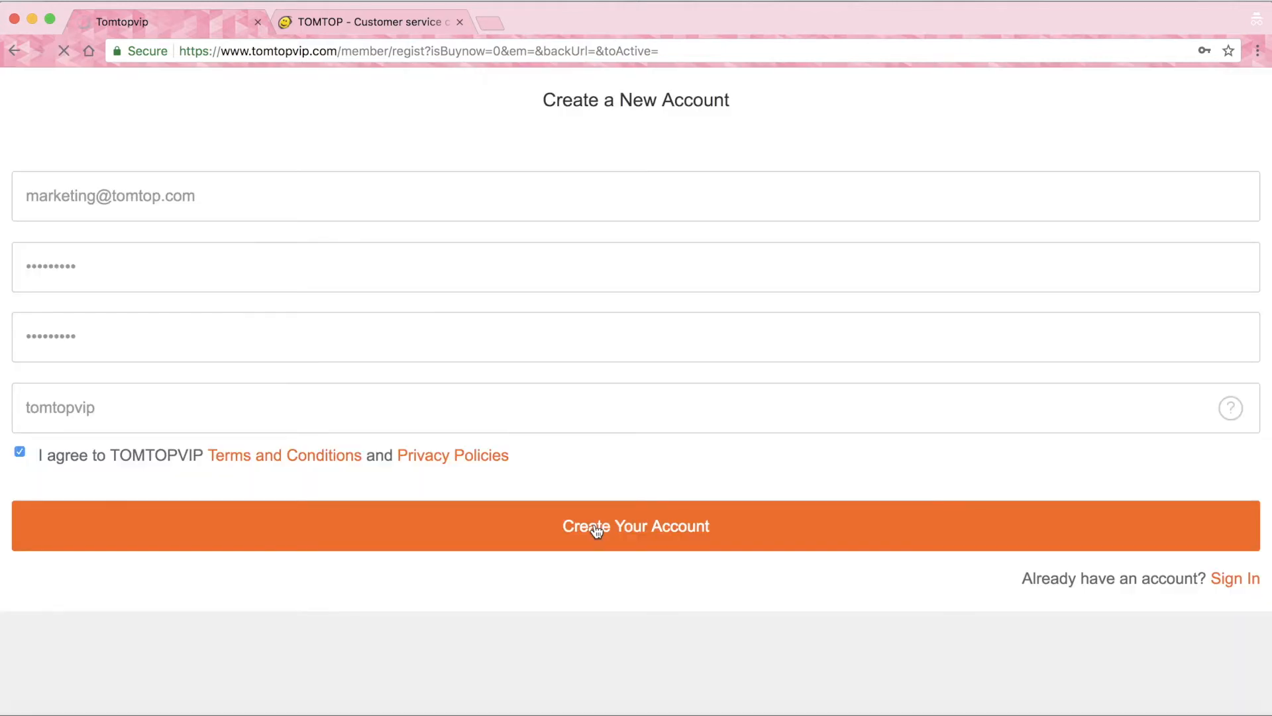
click(635, 526)
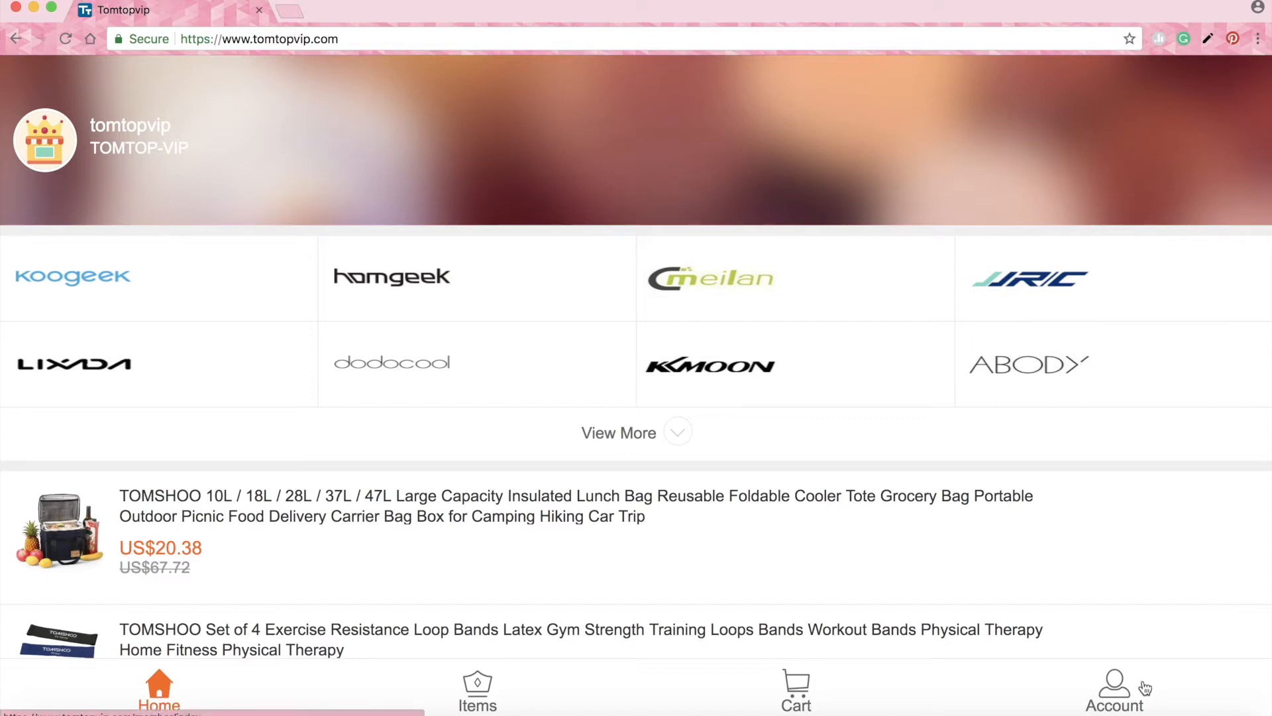
Open the account page and the 'Become Tomtop VIP' membership offer
click(1115, 689)
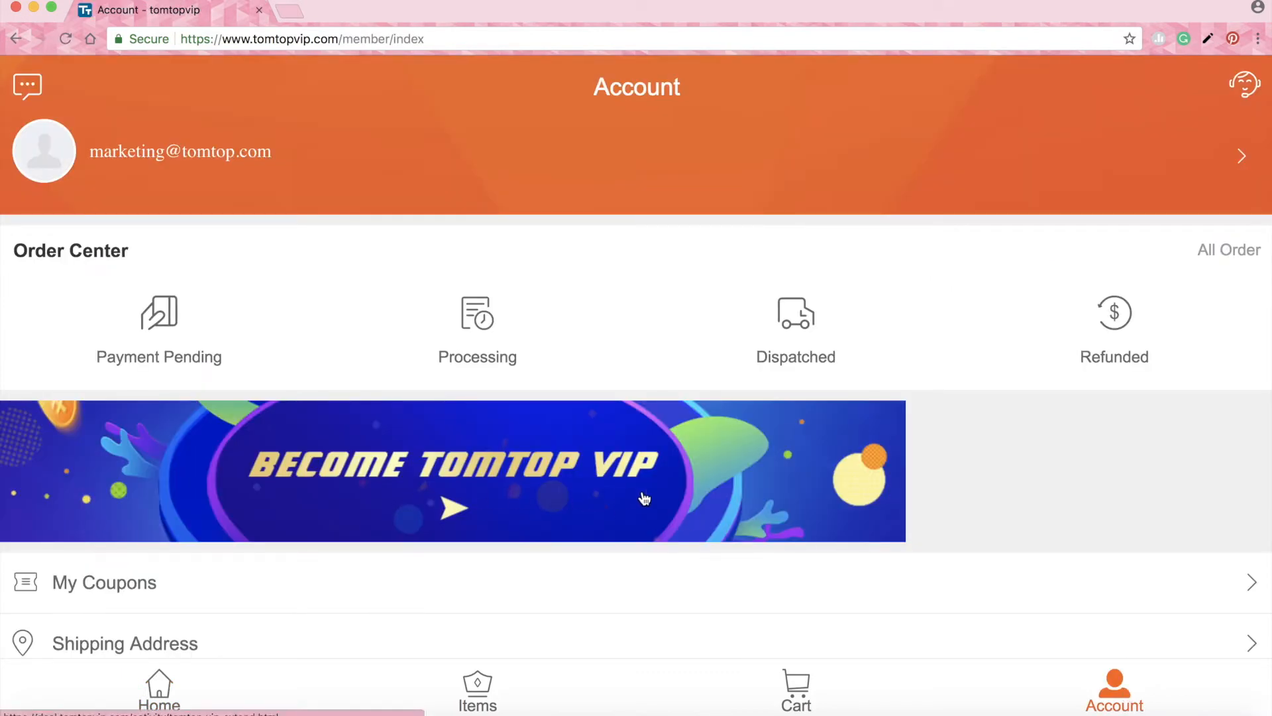
click(644, 495)
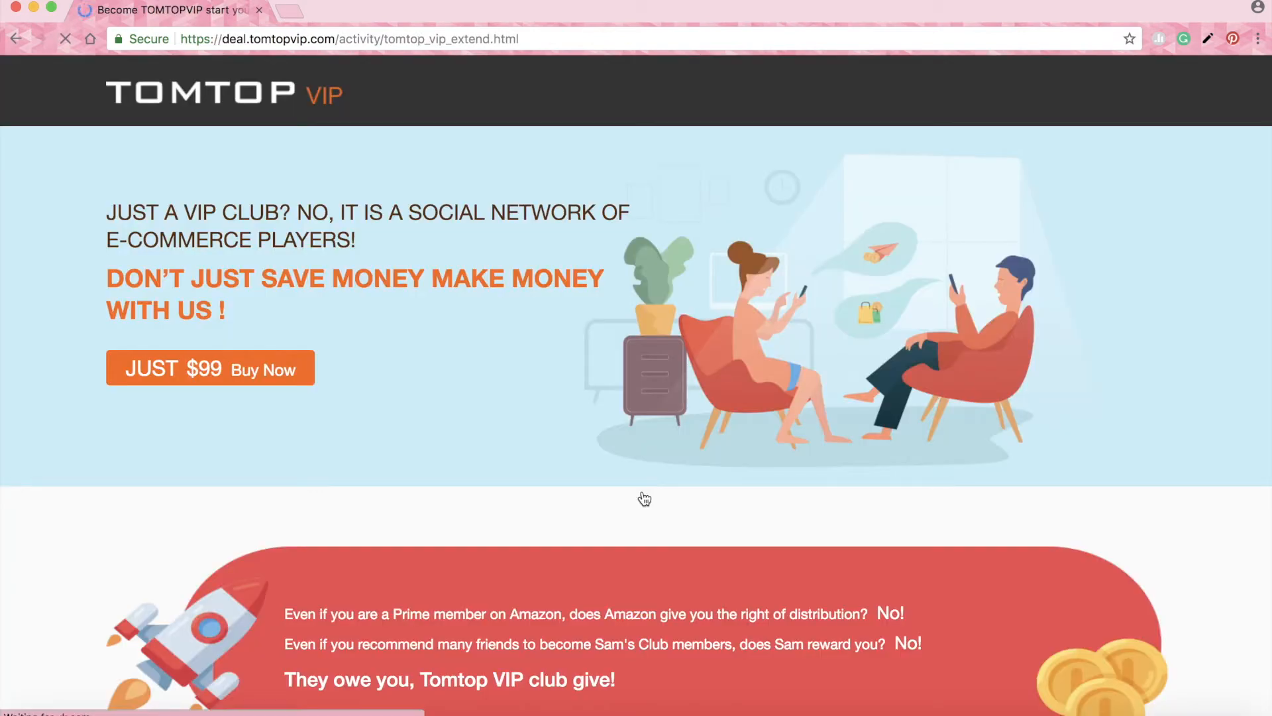
Scroll through the VIP membership benefits explanation and return to the top
scroll(down, 3)
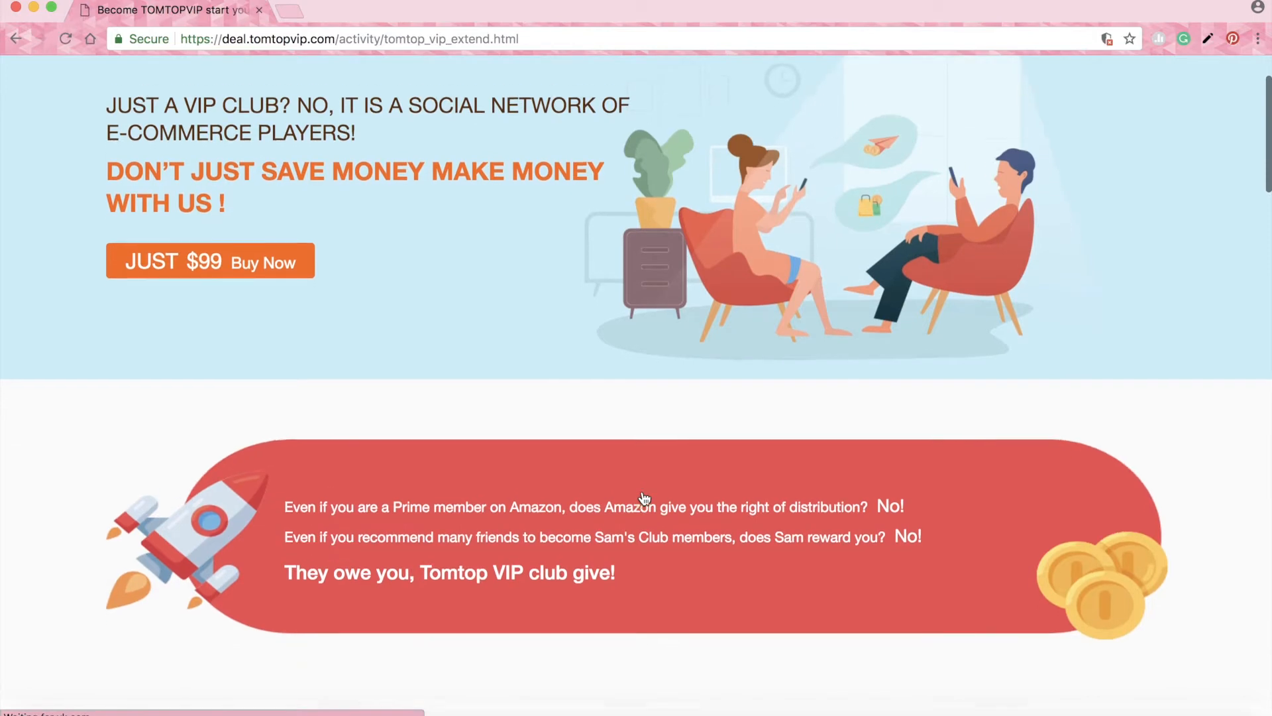
scroll(down, 3)
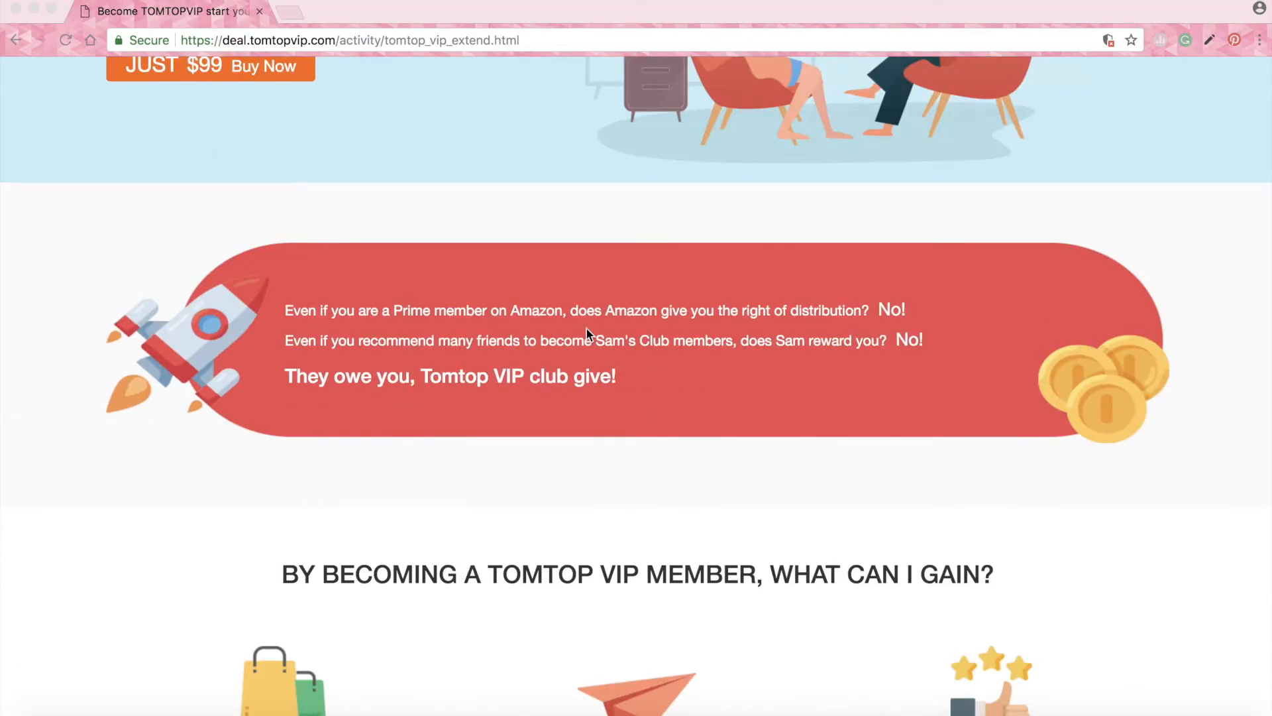
scroll(down, 3)
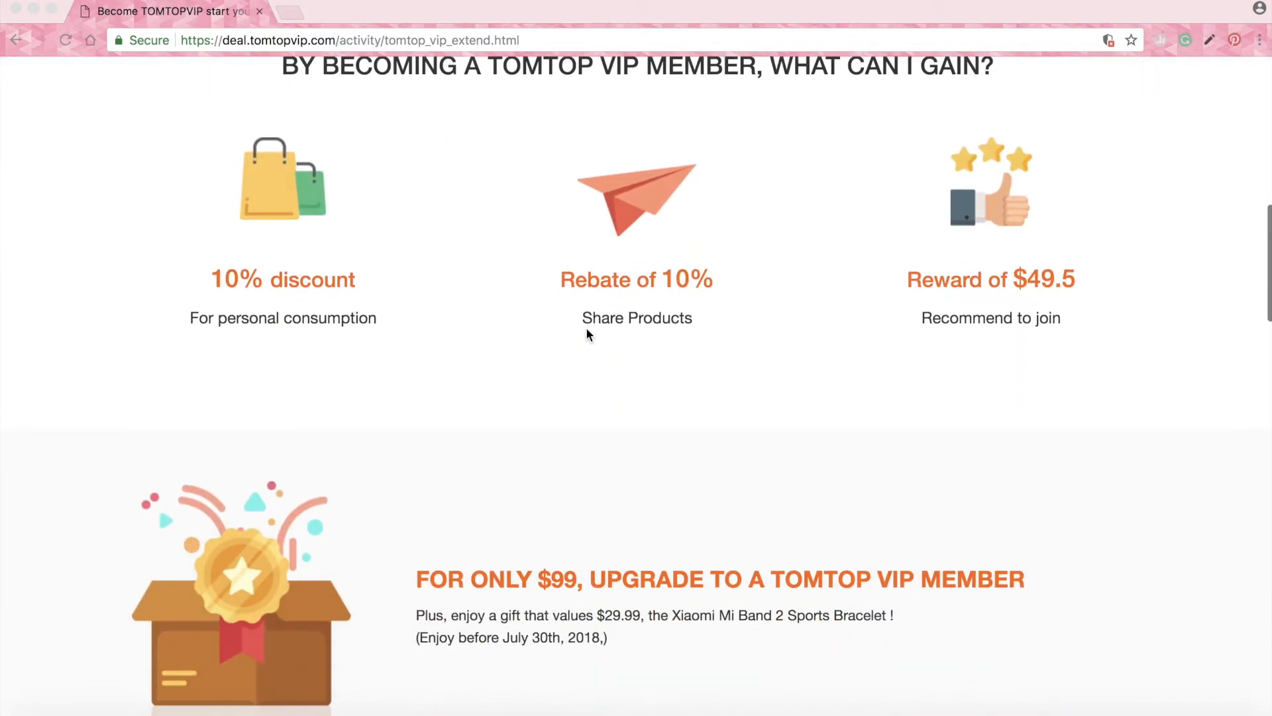
scroll(down, 3)
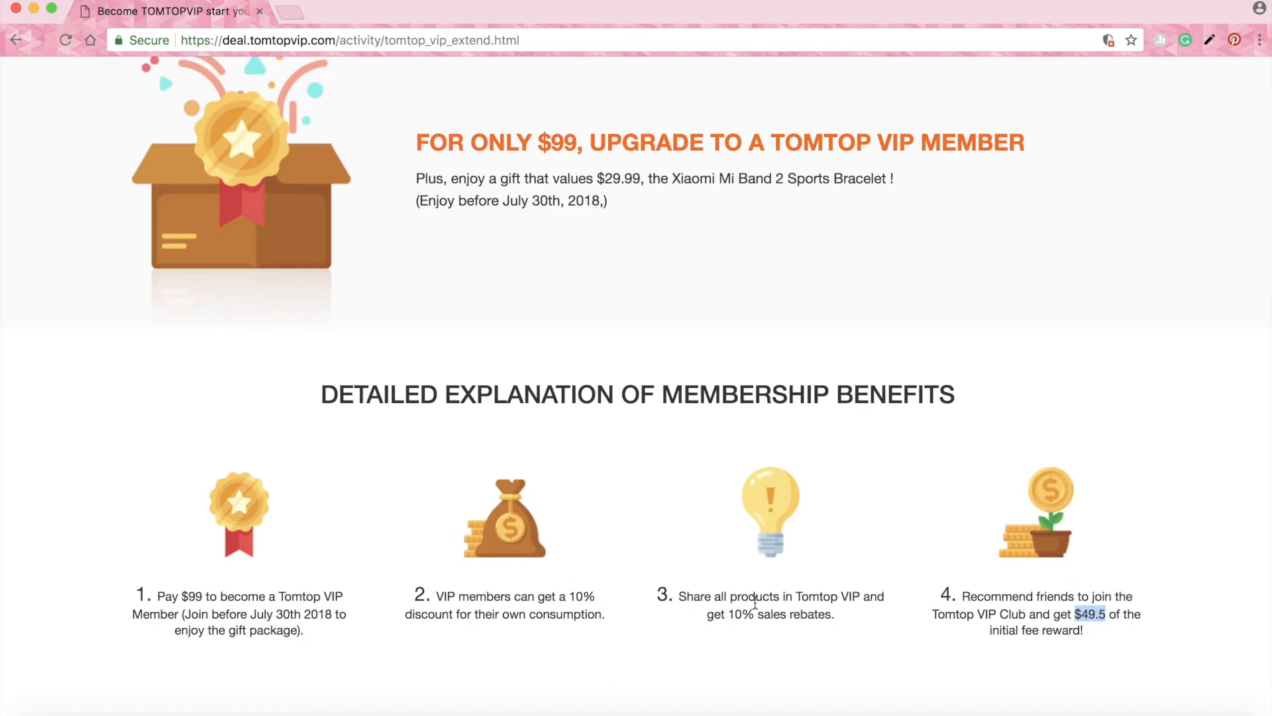
mouse_move(763, 609)
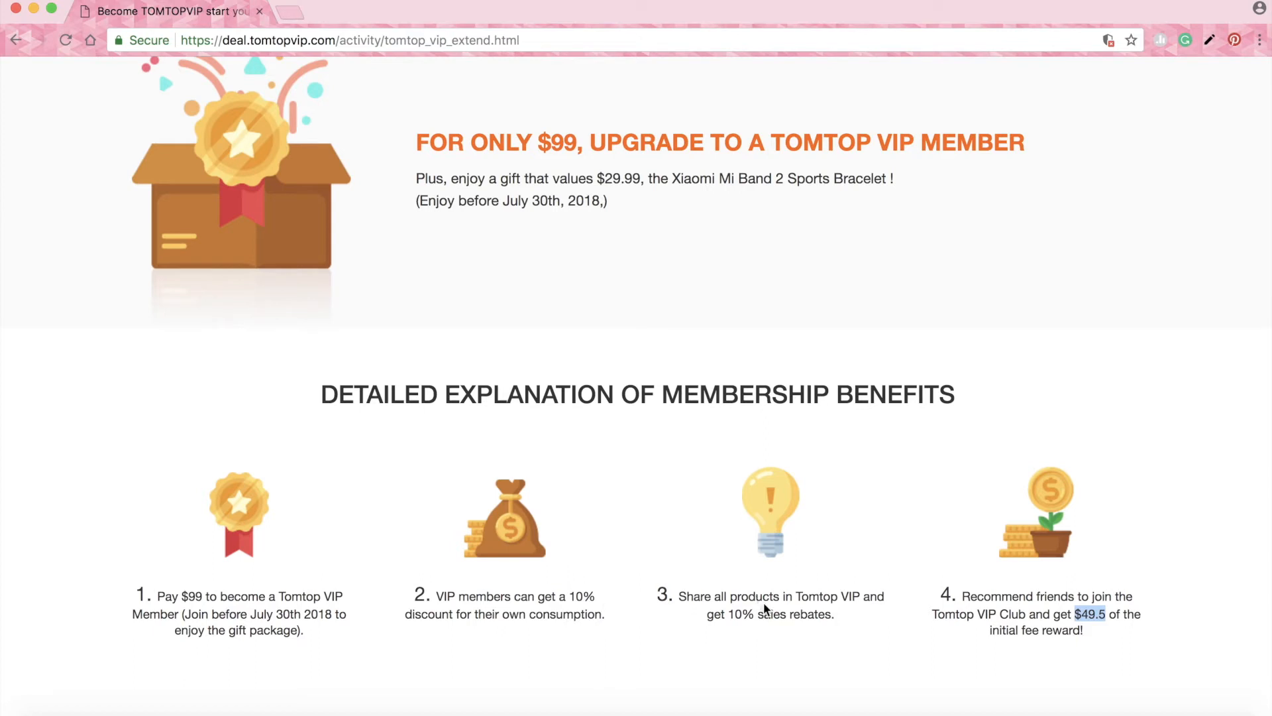
mouse_move(808, 610)
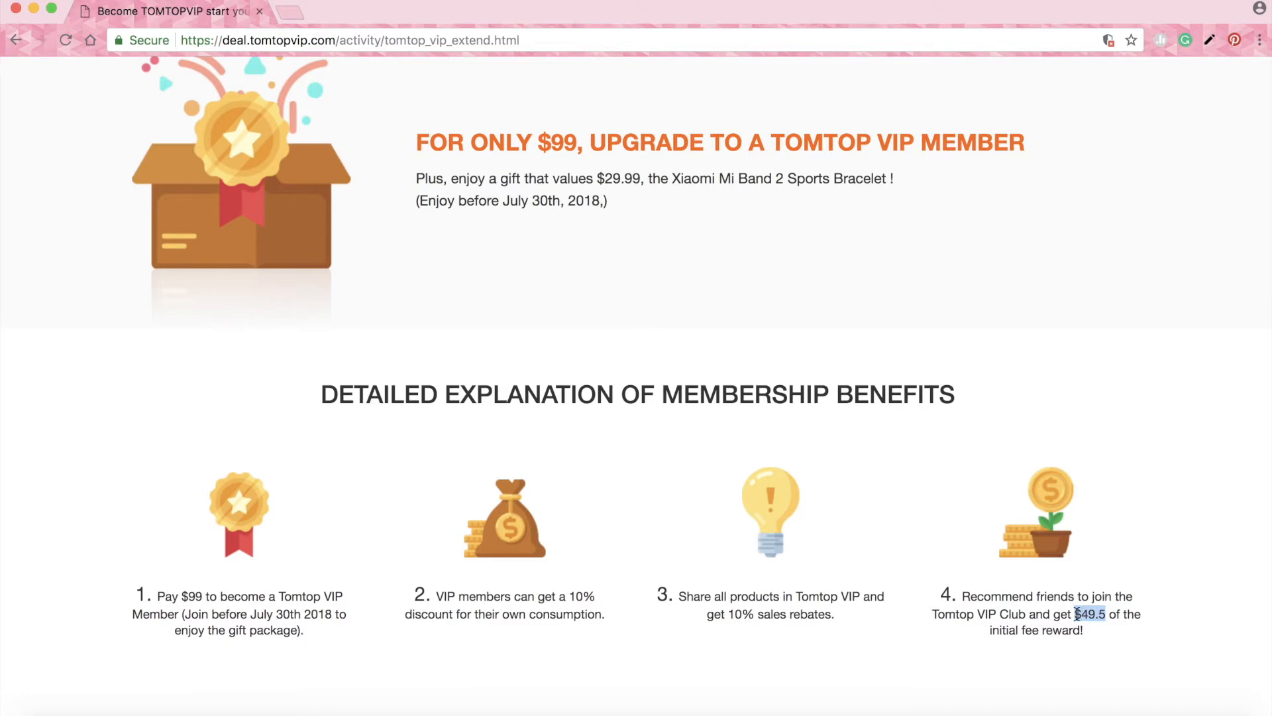
scroll(up, 3)
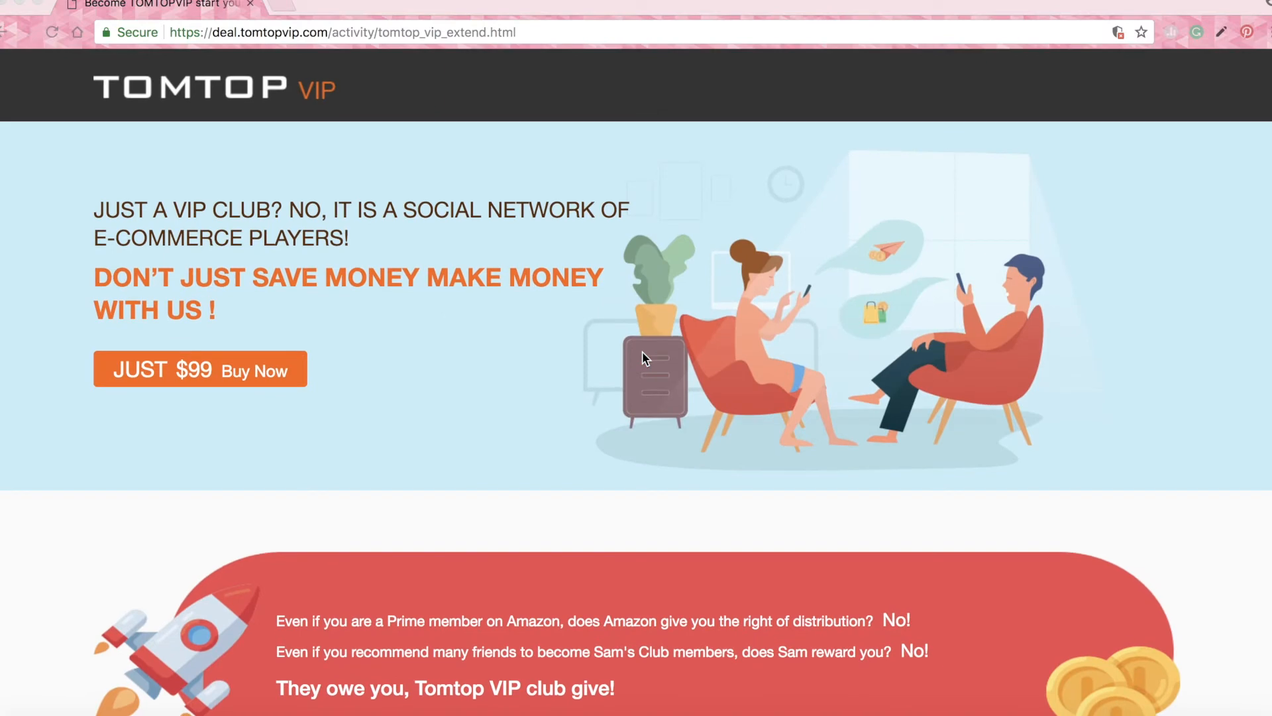
mouse_move(250, 375)
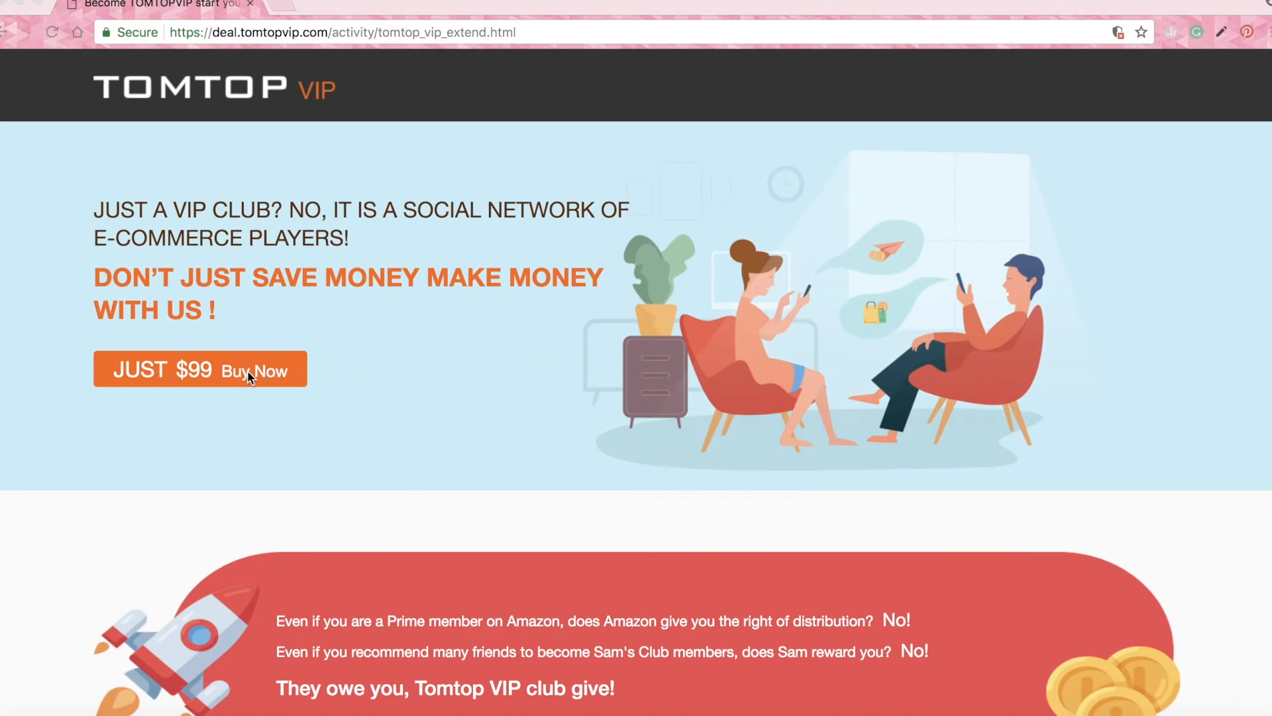
Choose 'JUST $99 Buy Now' and proceed to the My Shop dashboard
click(255, 371)
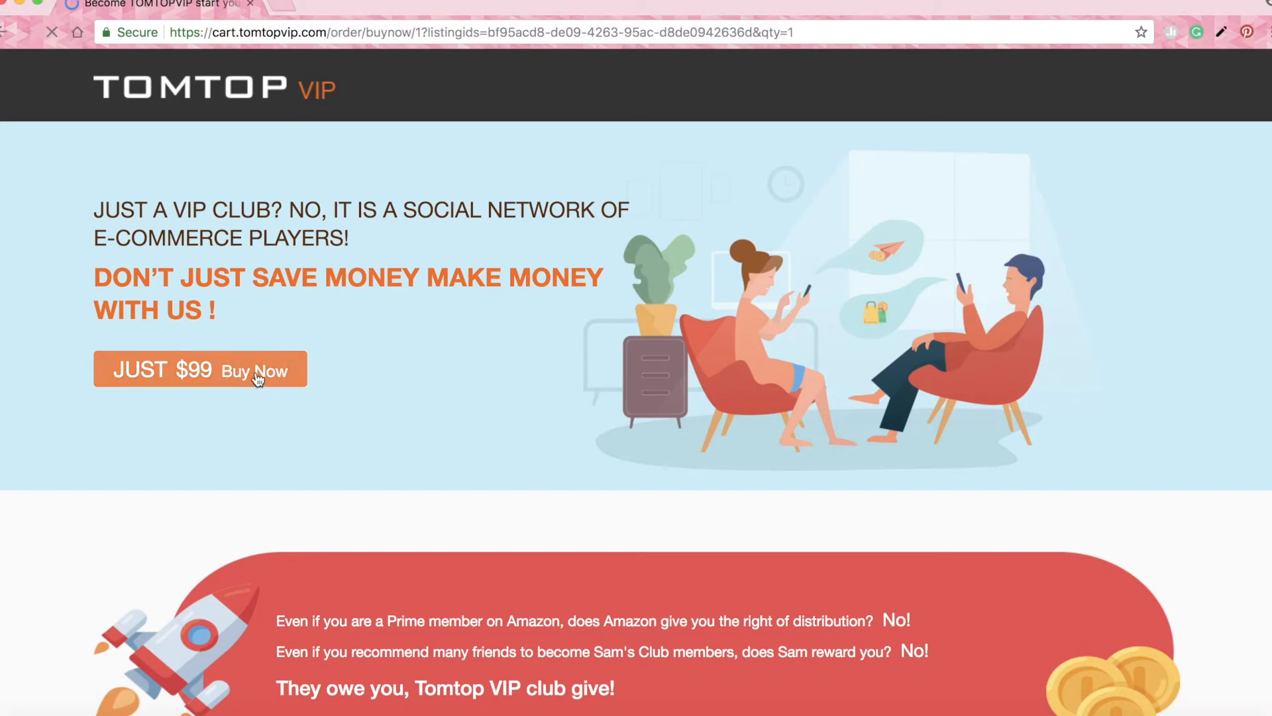
click(199, 369)
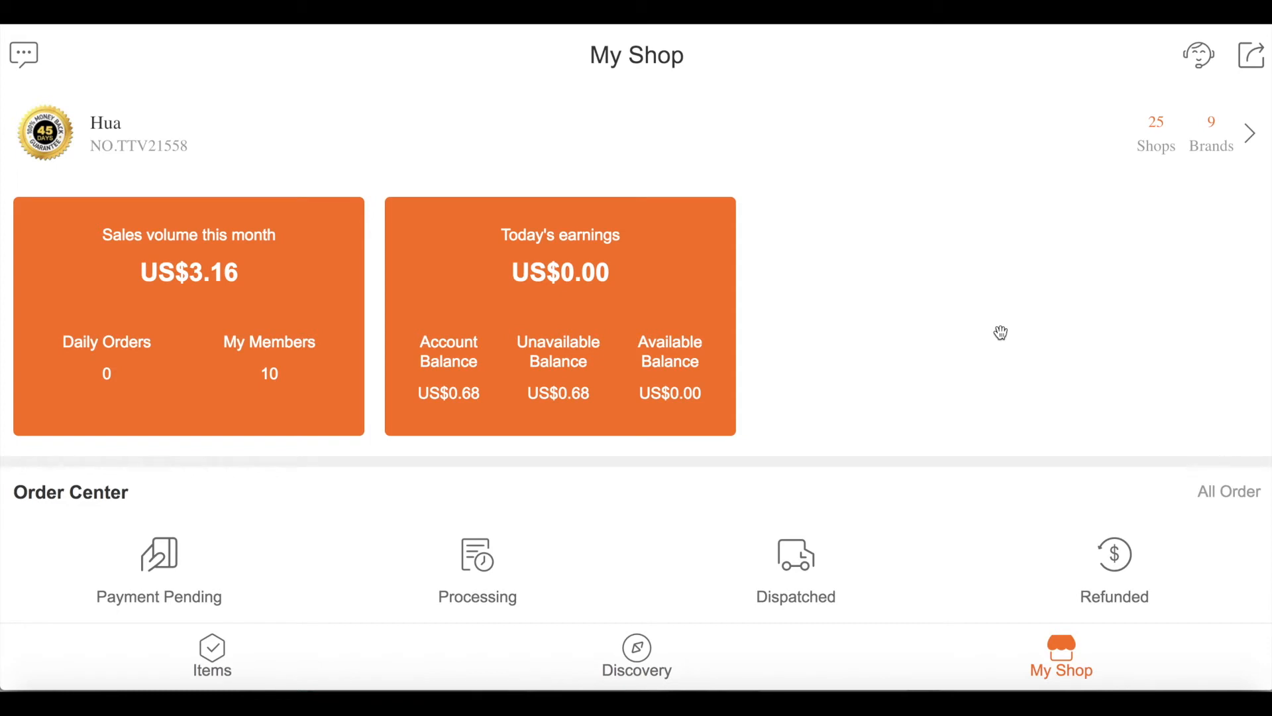
mouse_move(212, 650)
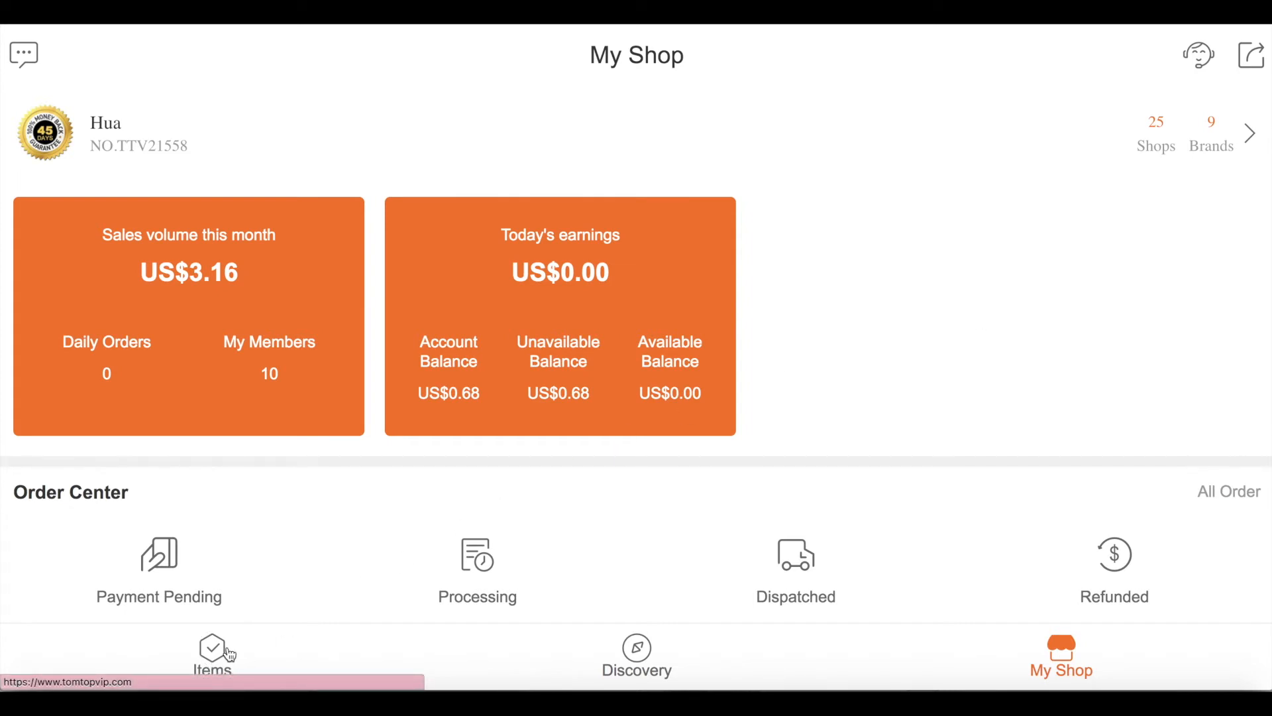
Switch to the Items tab showing the product catalogue storefront
click(212, 654)
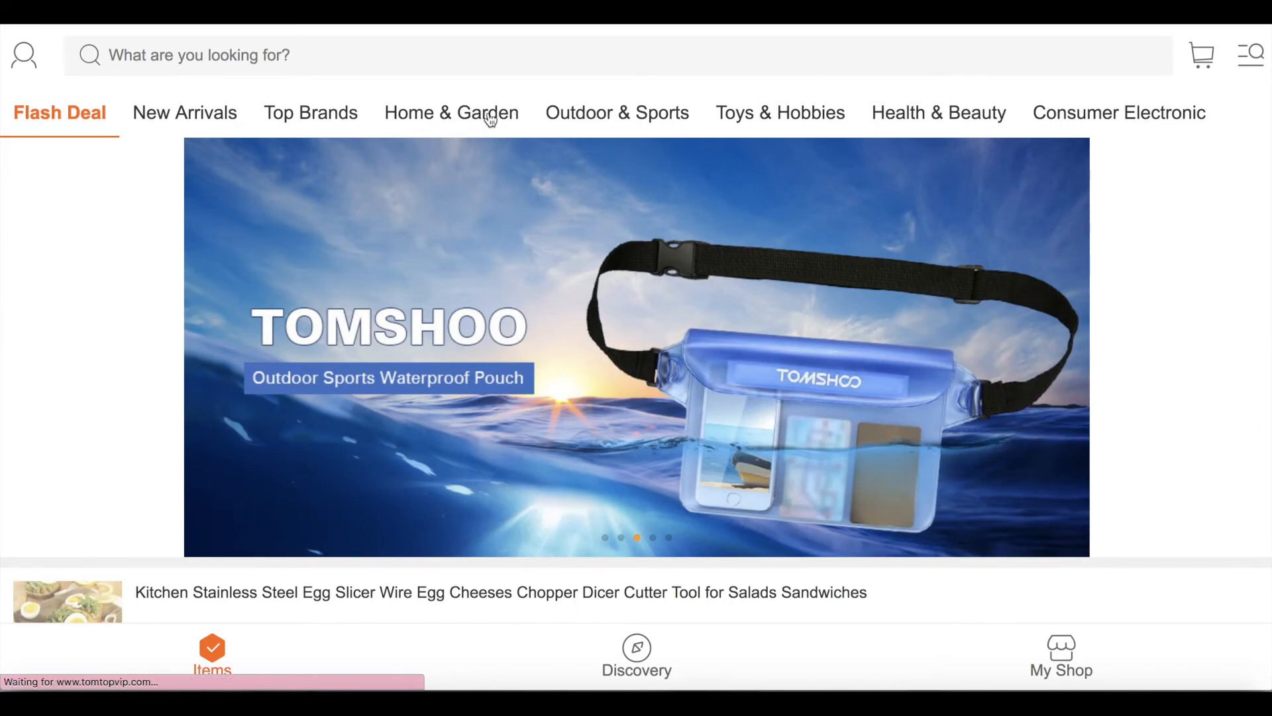
Browse the Home & Garden category product list
click(451, 112)
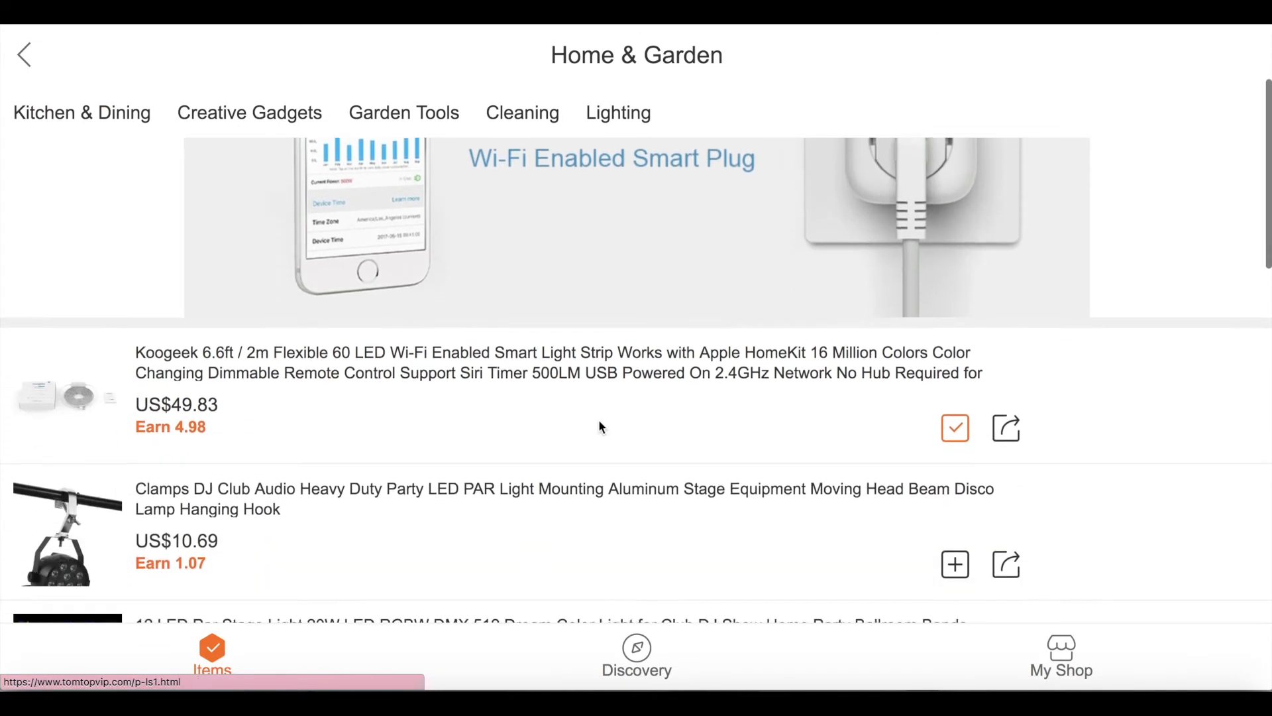
scroll(down, 3)
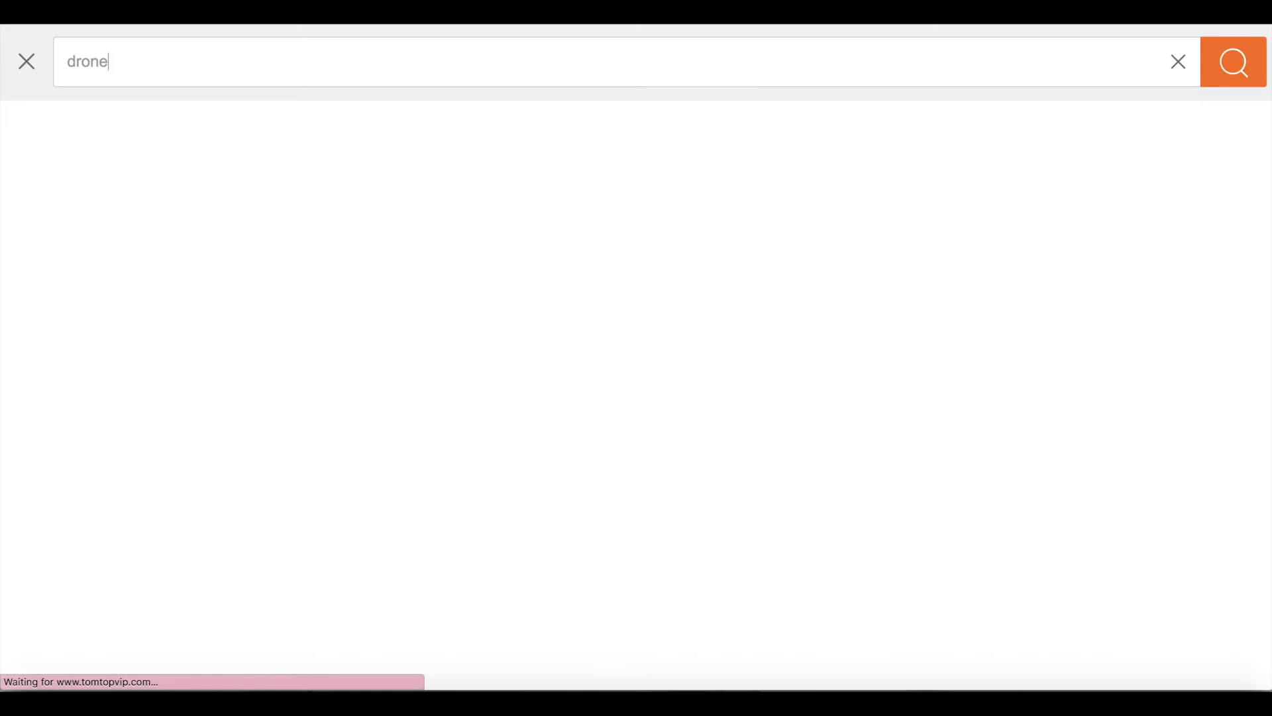
Run the catalogue search for 'drone' to list matching drone products
click(1233, 62)
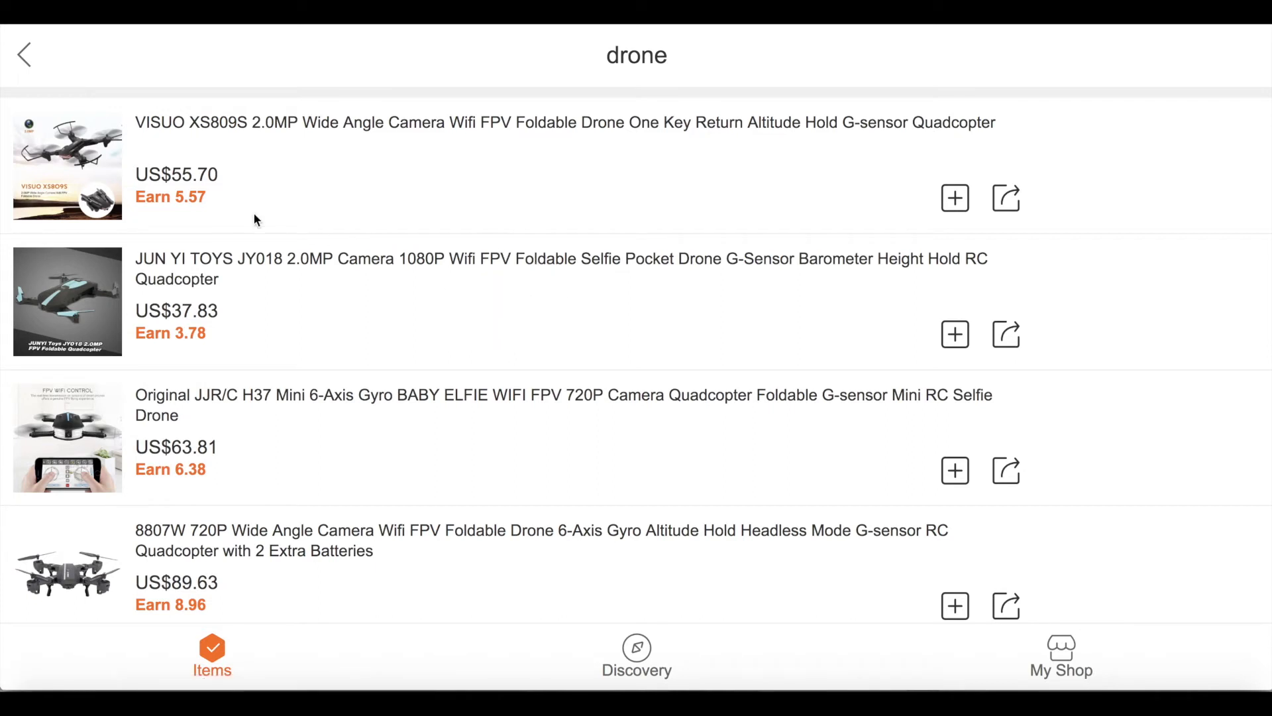
mouse_move(229, 204)
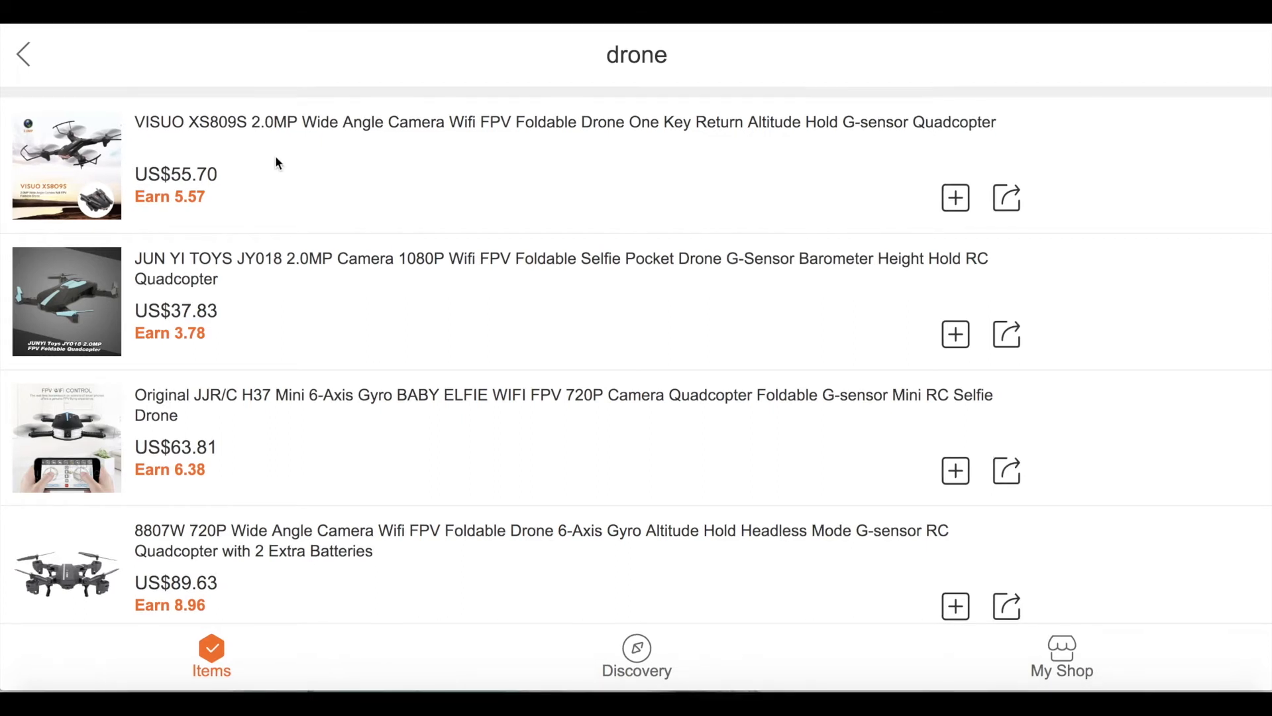
mouse_move(282, 173)
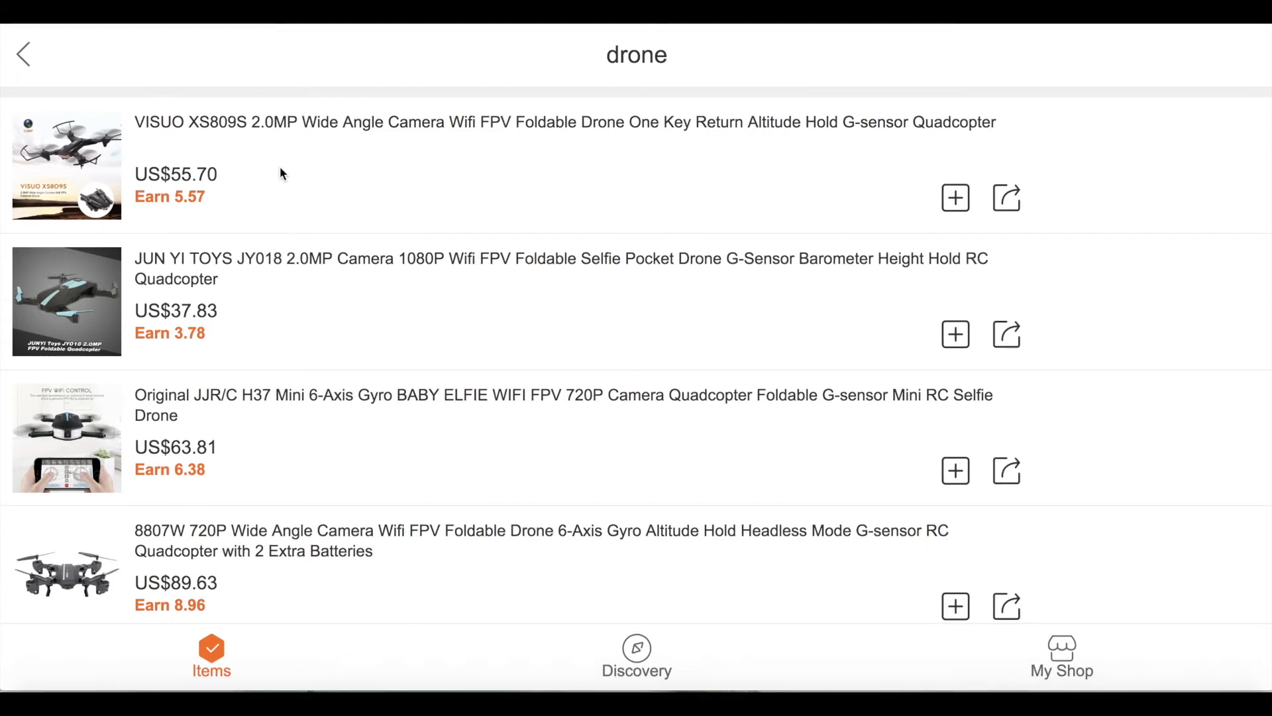
mouse_move(310, 146)
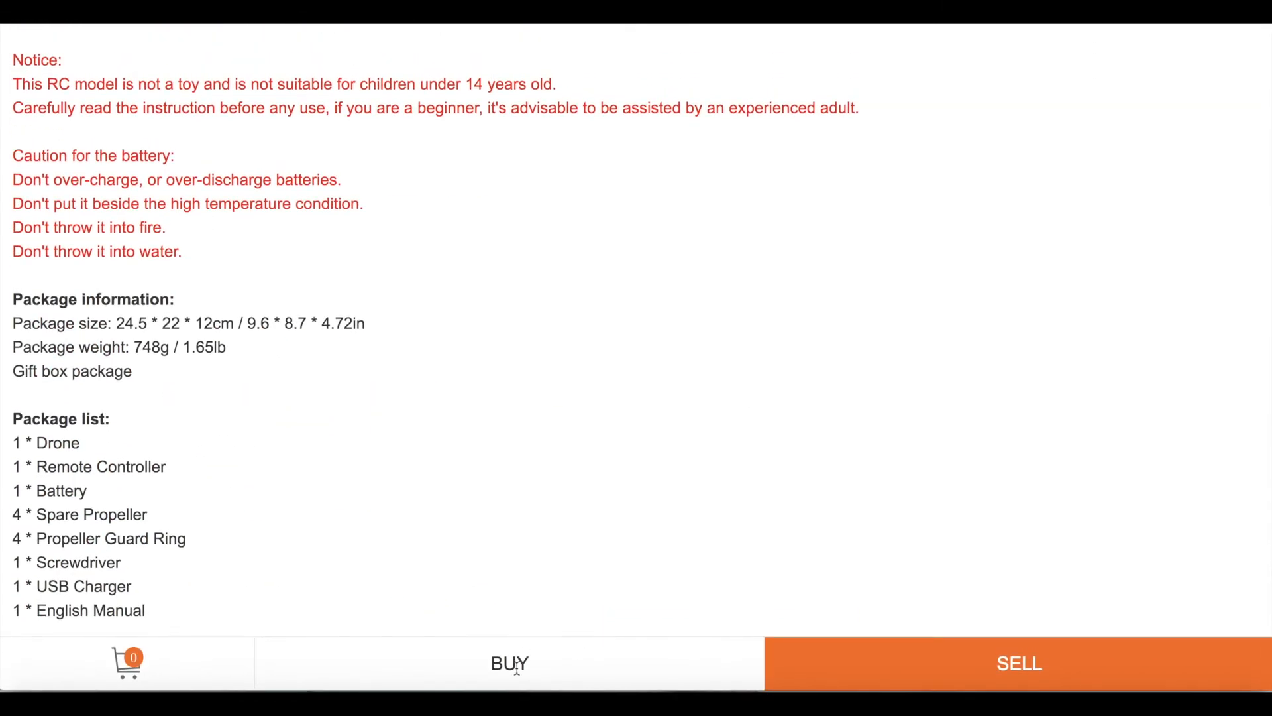
Preview the VISUO XS809S drone's purchase options with quantity 1
click(509, 663)
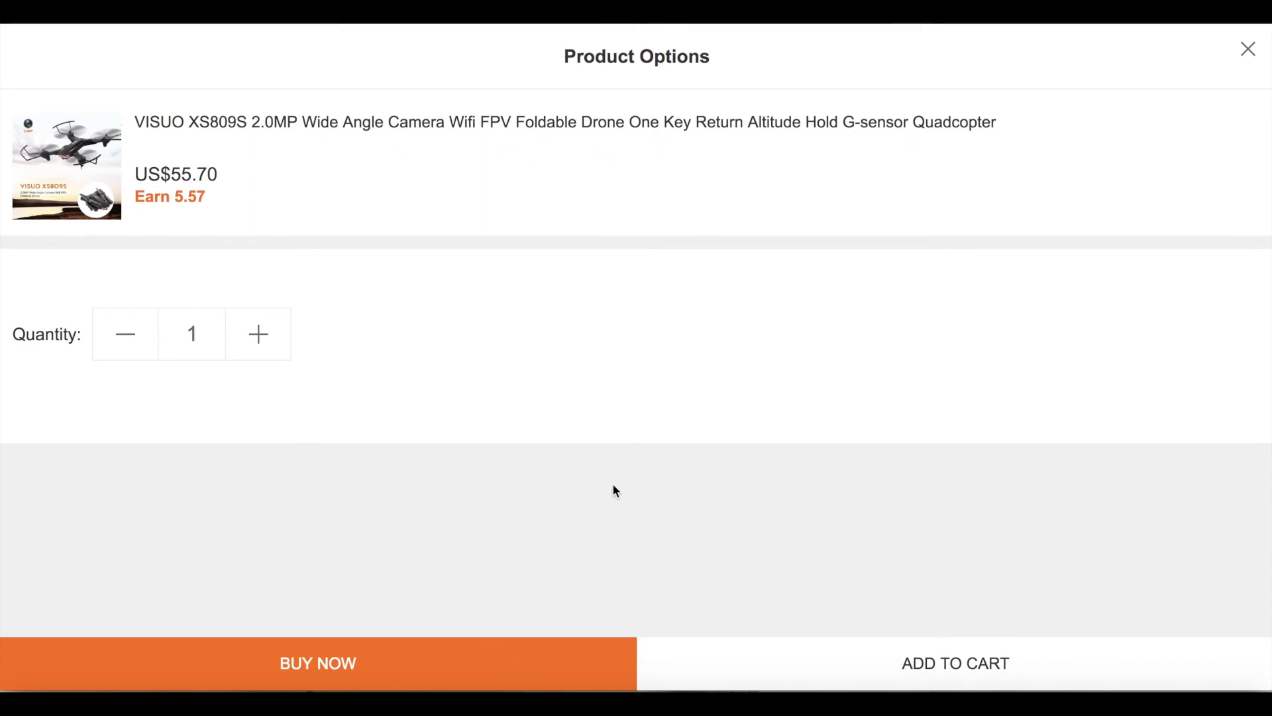
mouse_move(989, 638)
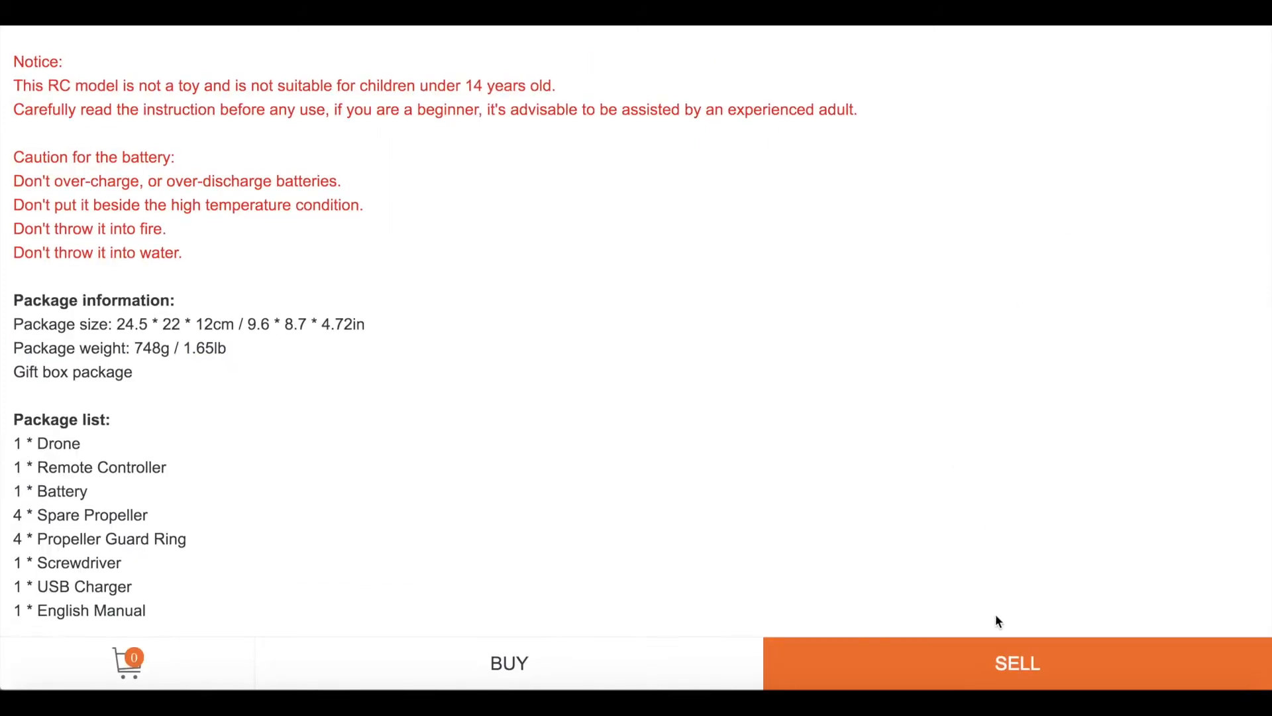
View the drone's Earn 5.57 share panel, then return to the Items storefront home
click(1017, 663)
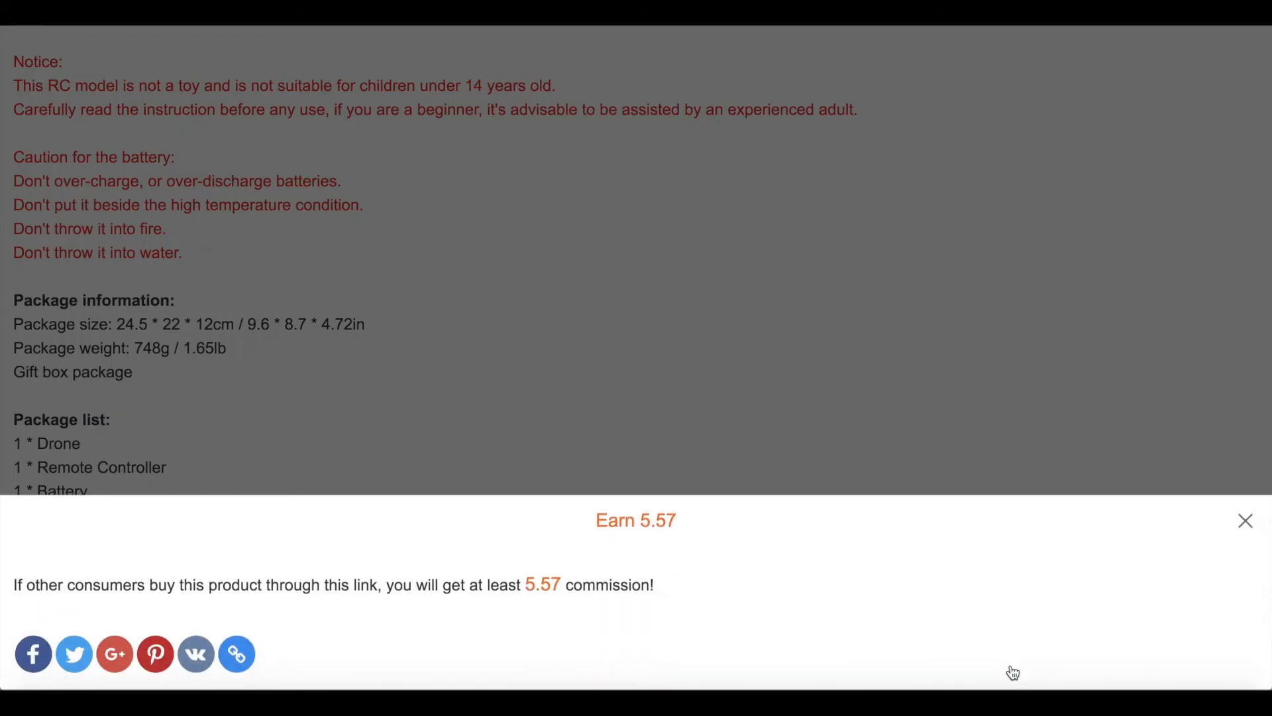
mouse_move(744, 655)
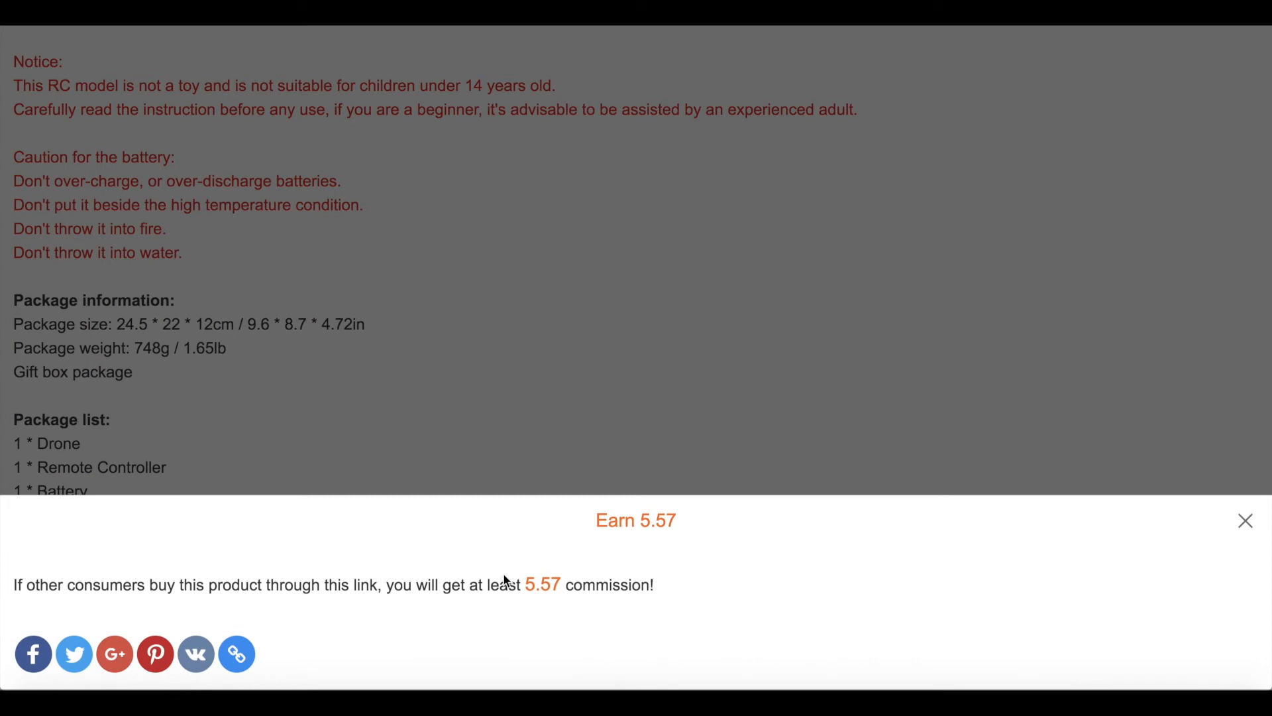
click(74, 654)
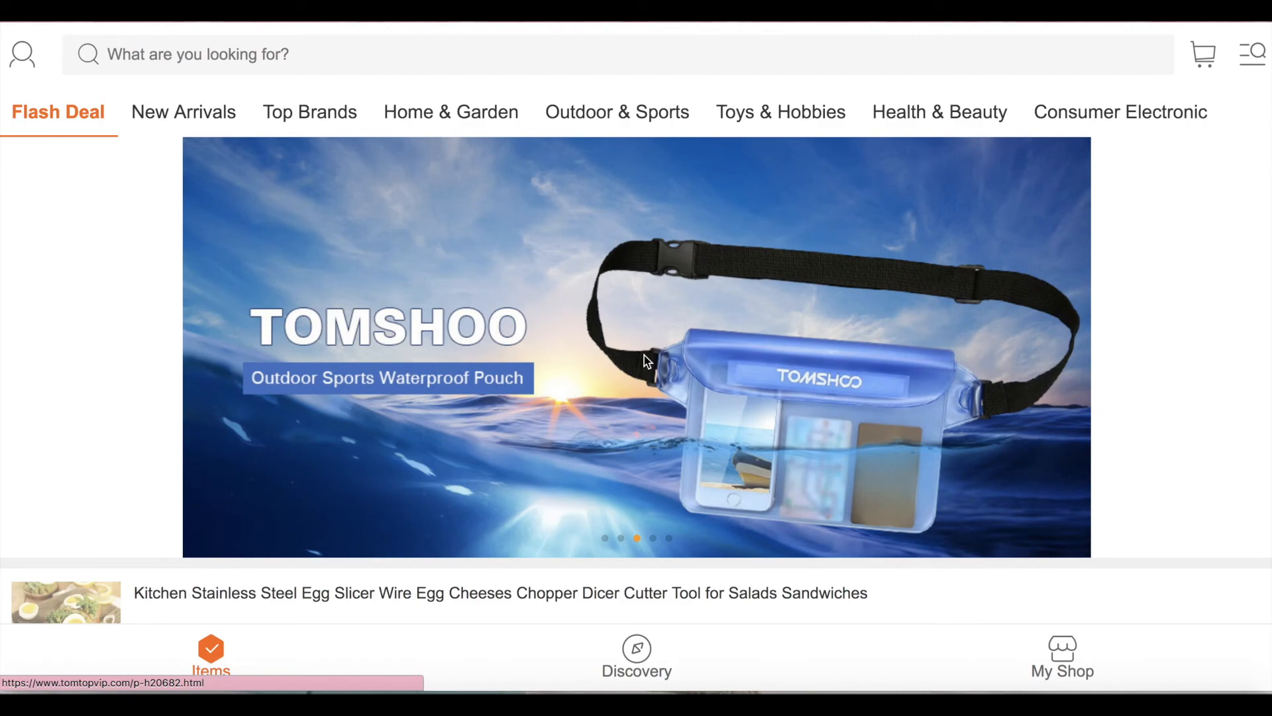
Add the Abody makeup brush and ceramic hair brush set from New Arrivals to the store
scroll(down, 3)
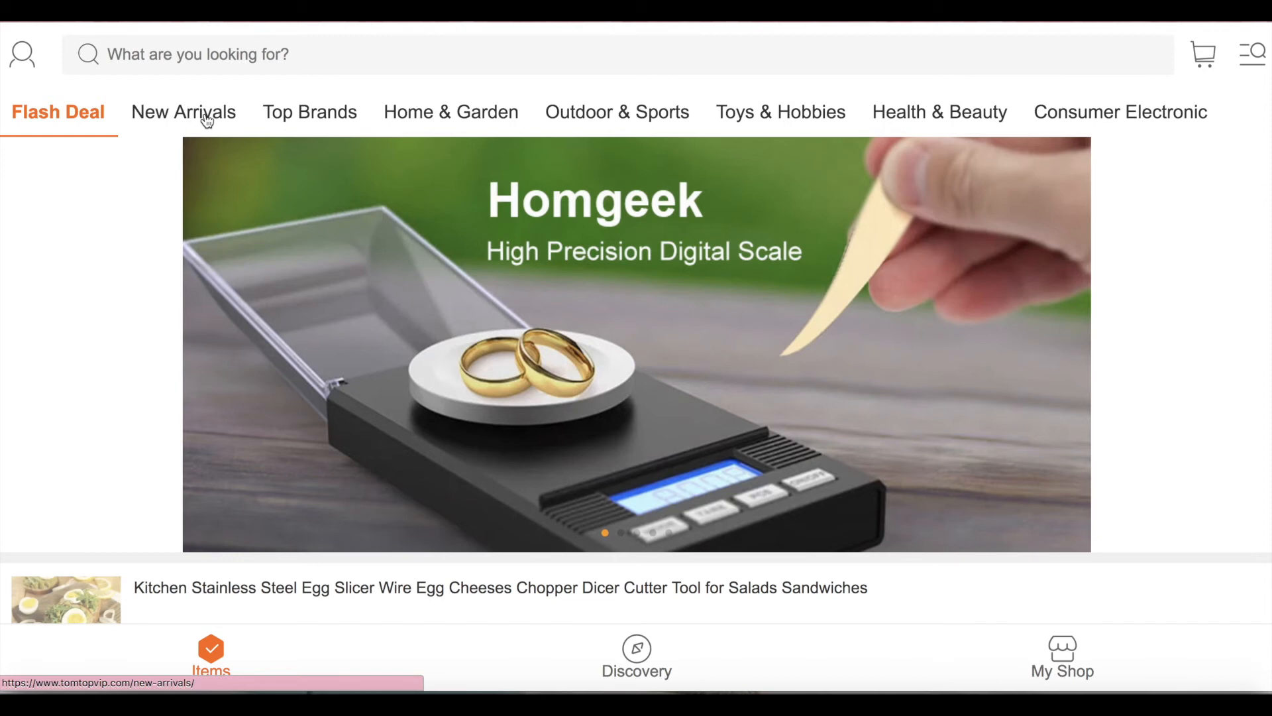
click(183, 111)
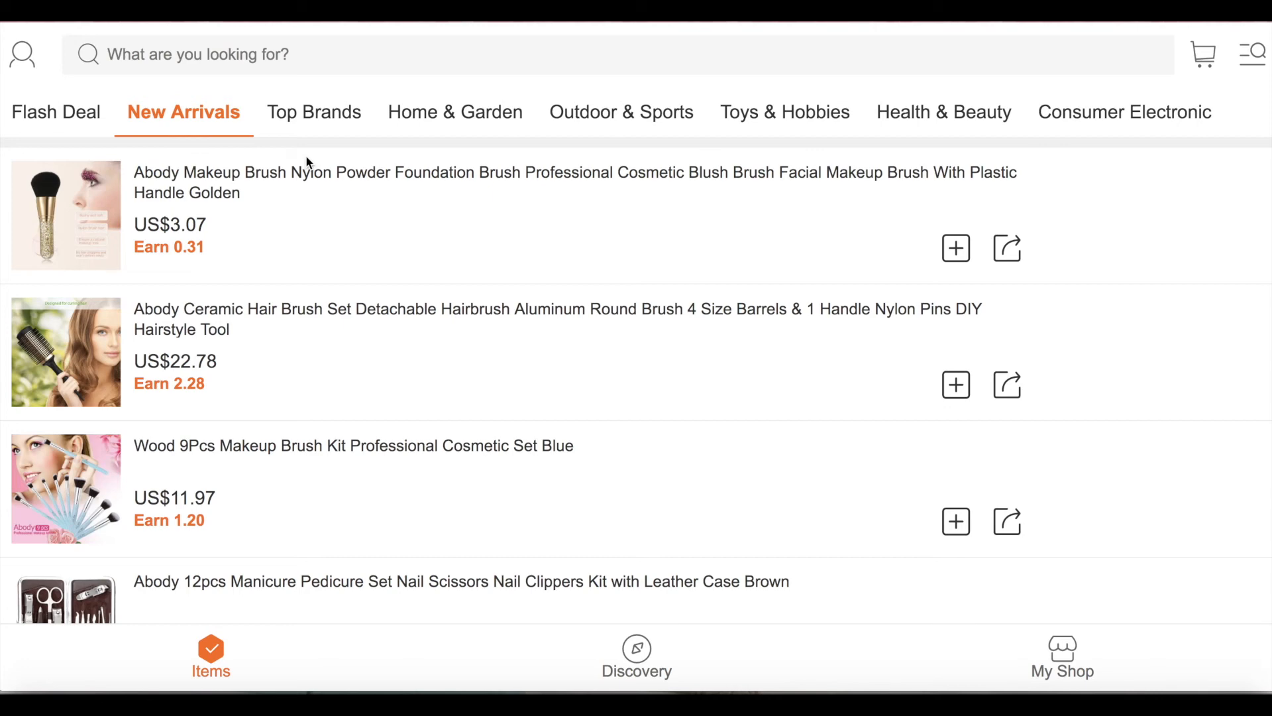
mouse_move(587, 196)
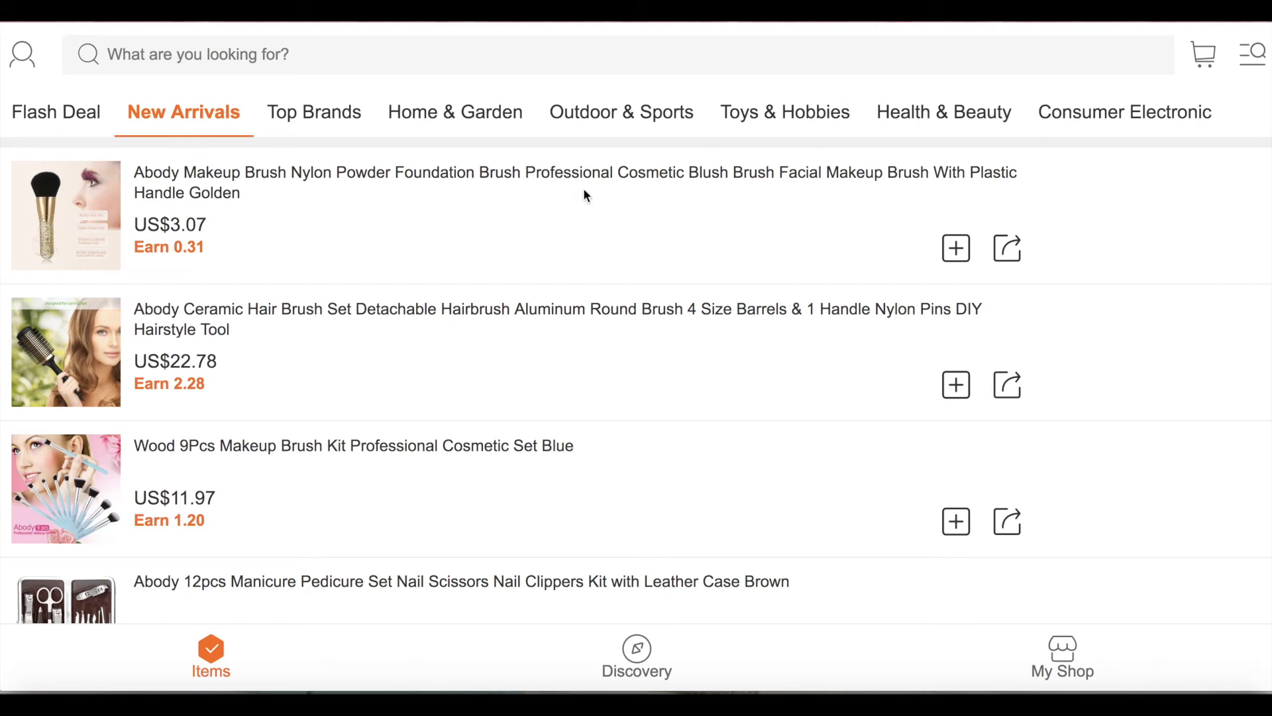
mouse_move(944, 253)
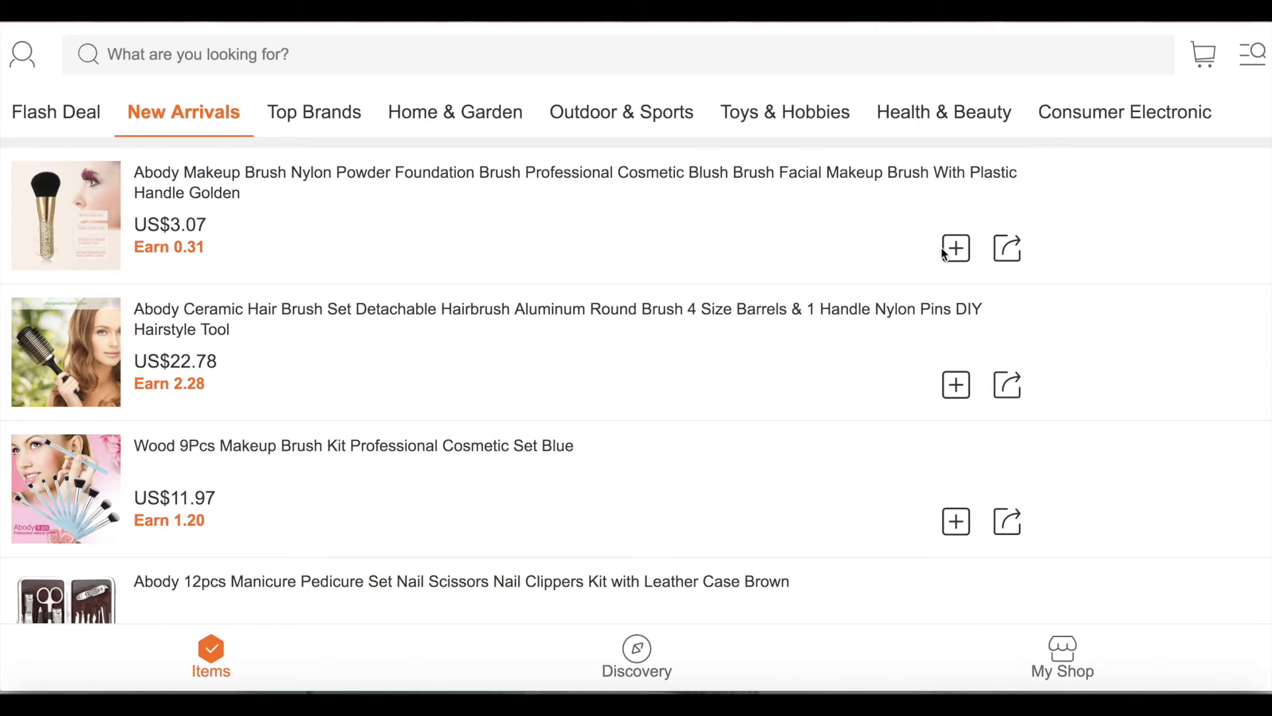
click(956, 248)
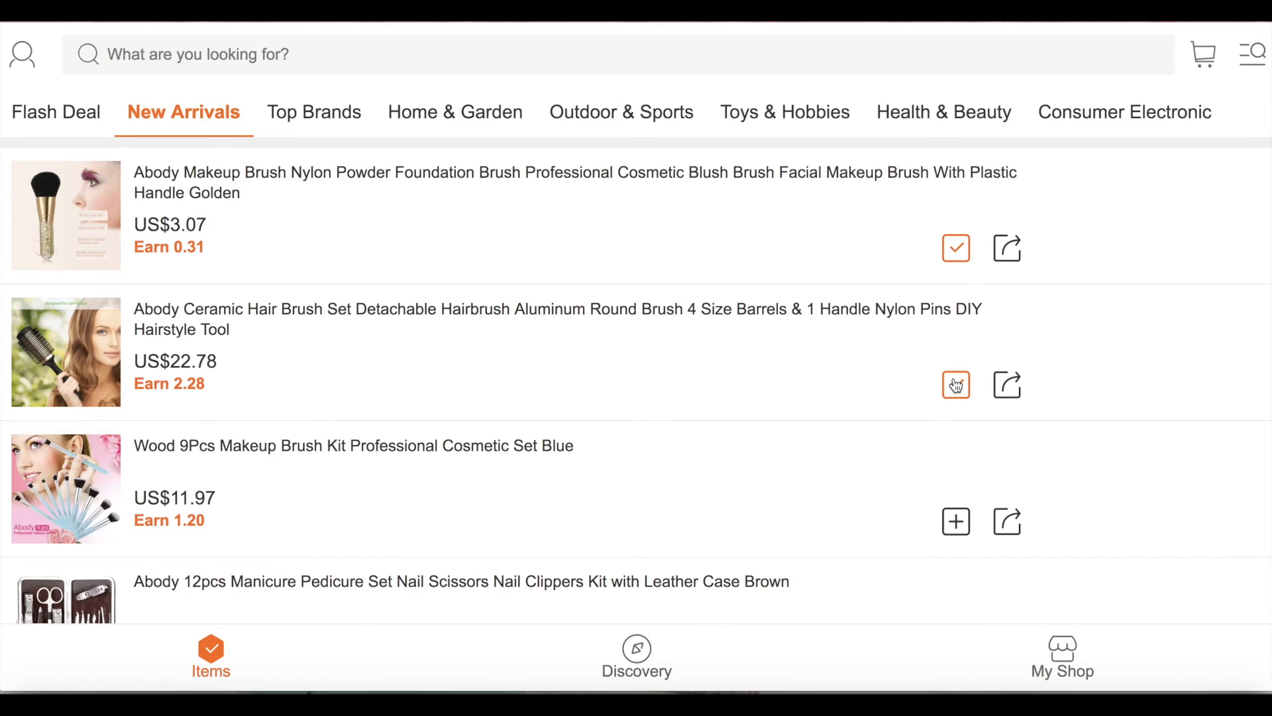
click(956, 385)
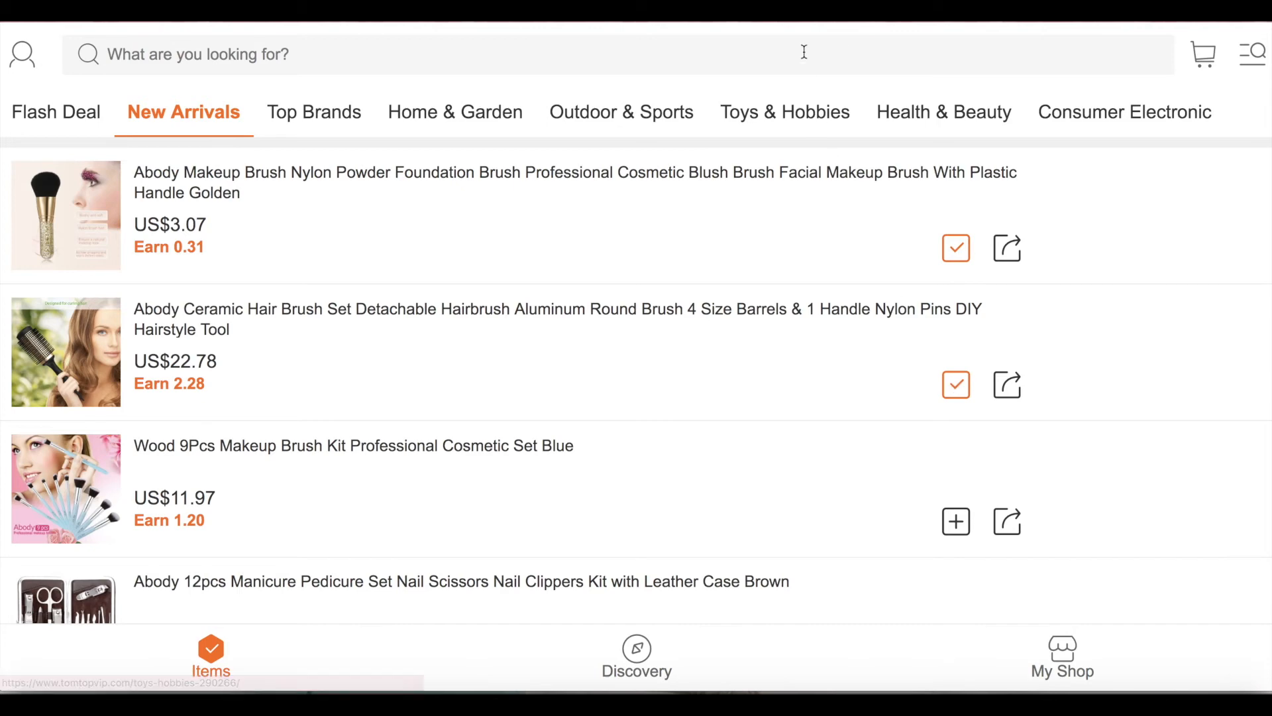
mouse_move(398, 255)
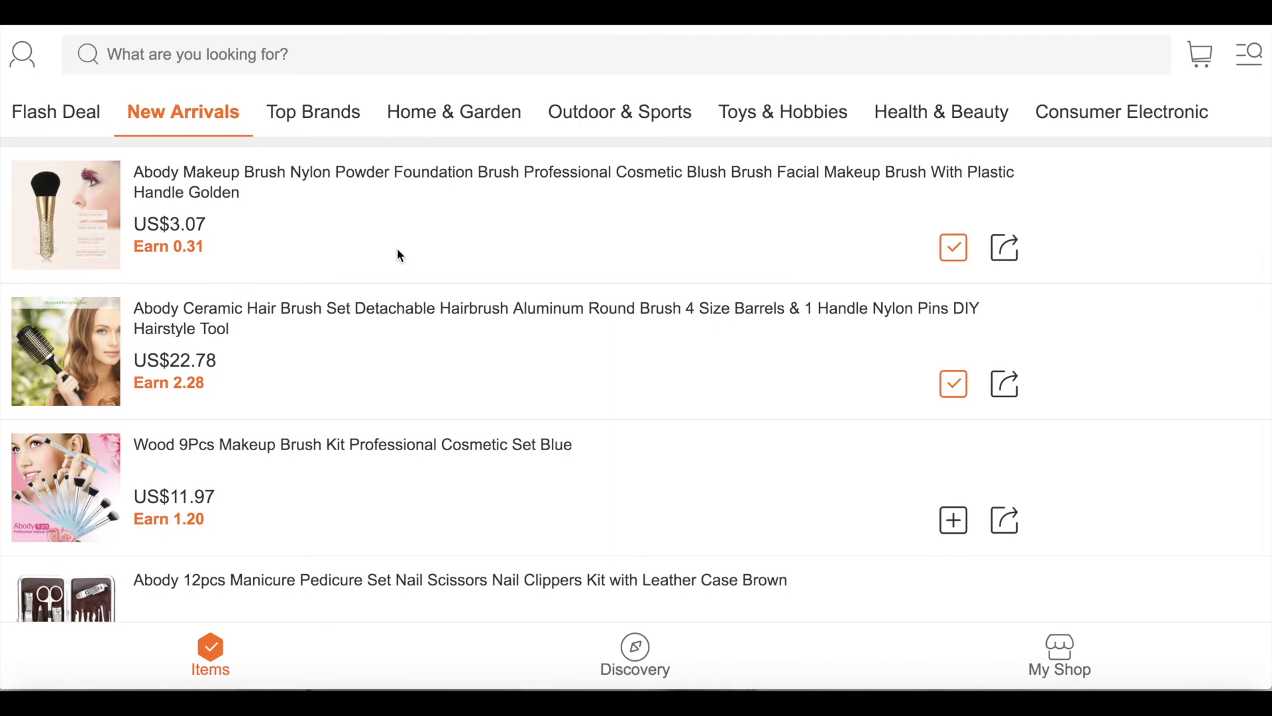
mouse_move(1149, 522)
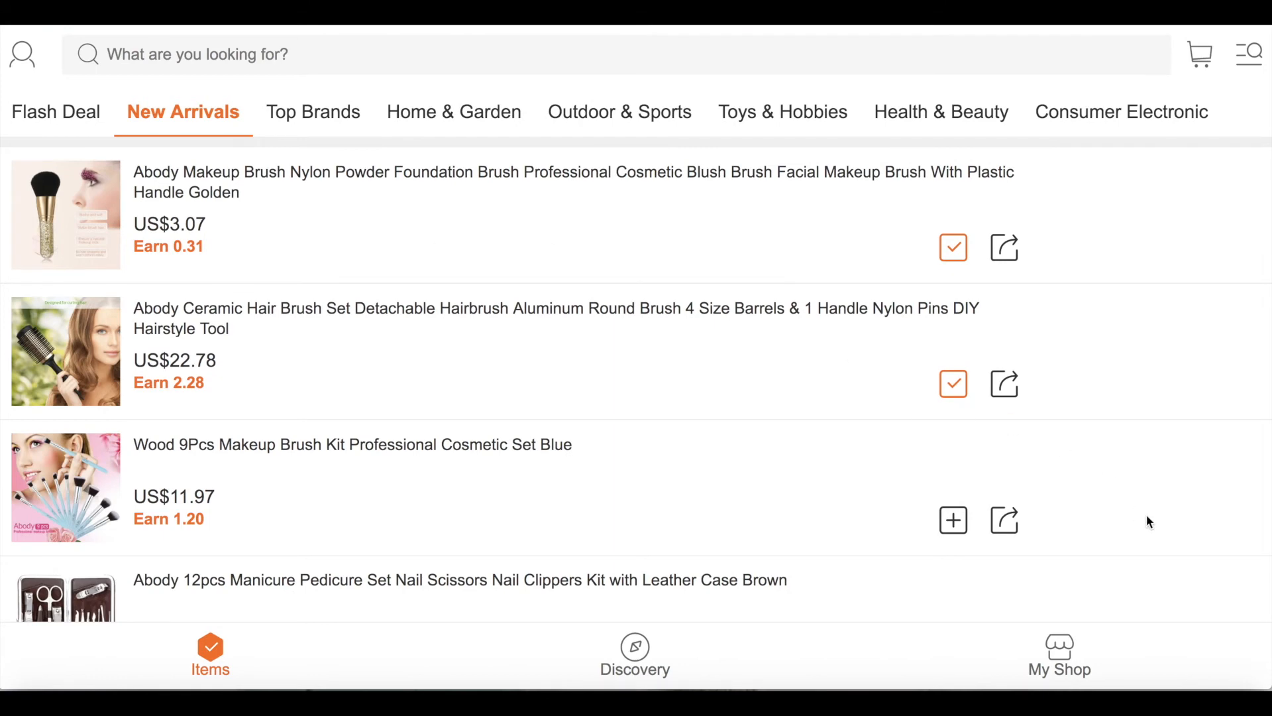
Bring up the My Shop dashboard with this month's sales, earnings and balances
click(1059, 656)
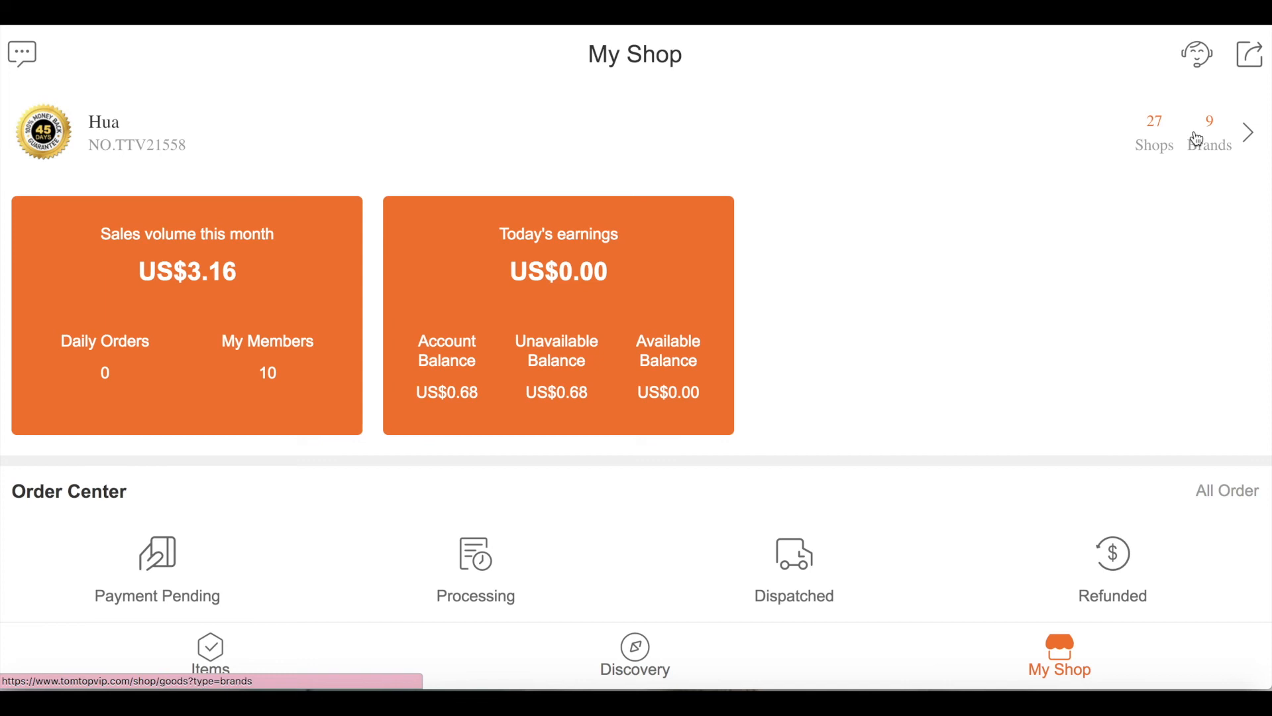
Review the shop's stocked brands (Homgeek, Meilan, JJRC) and all added items, then return to Flash Deals
click(1209, 130)
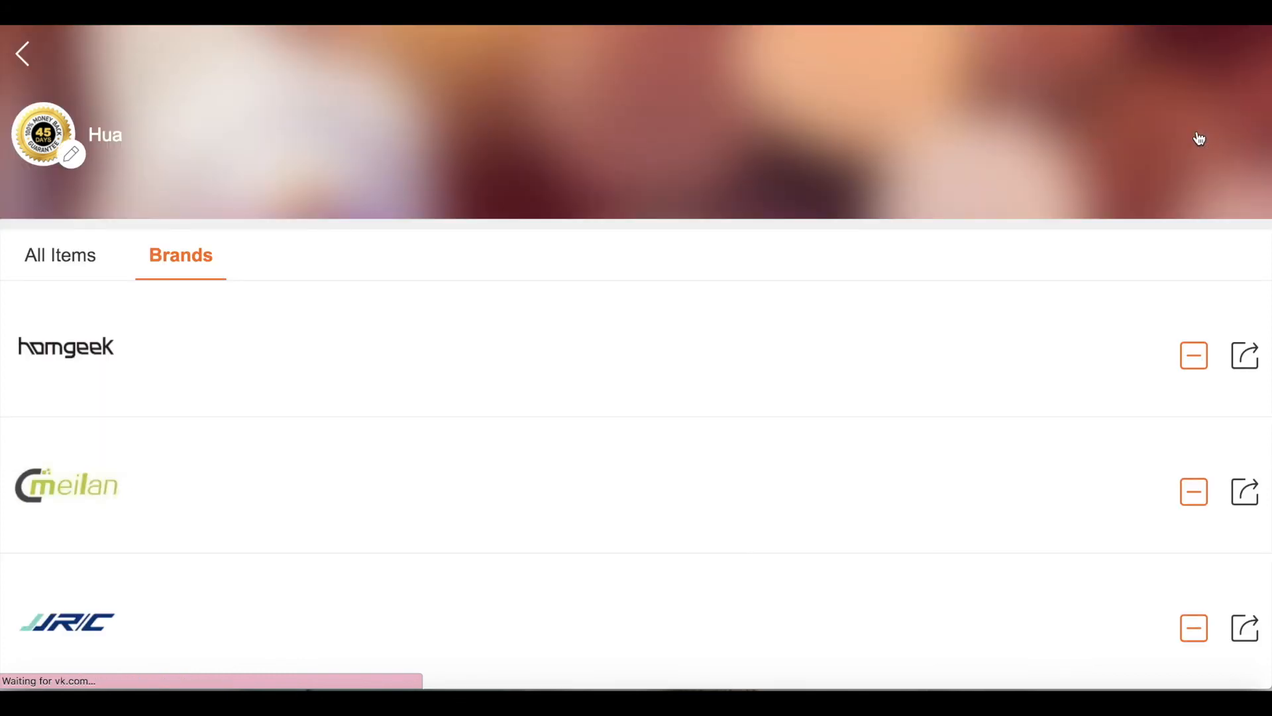
scroll(down, 3)
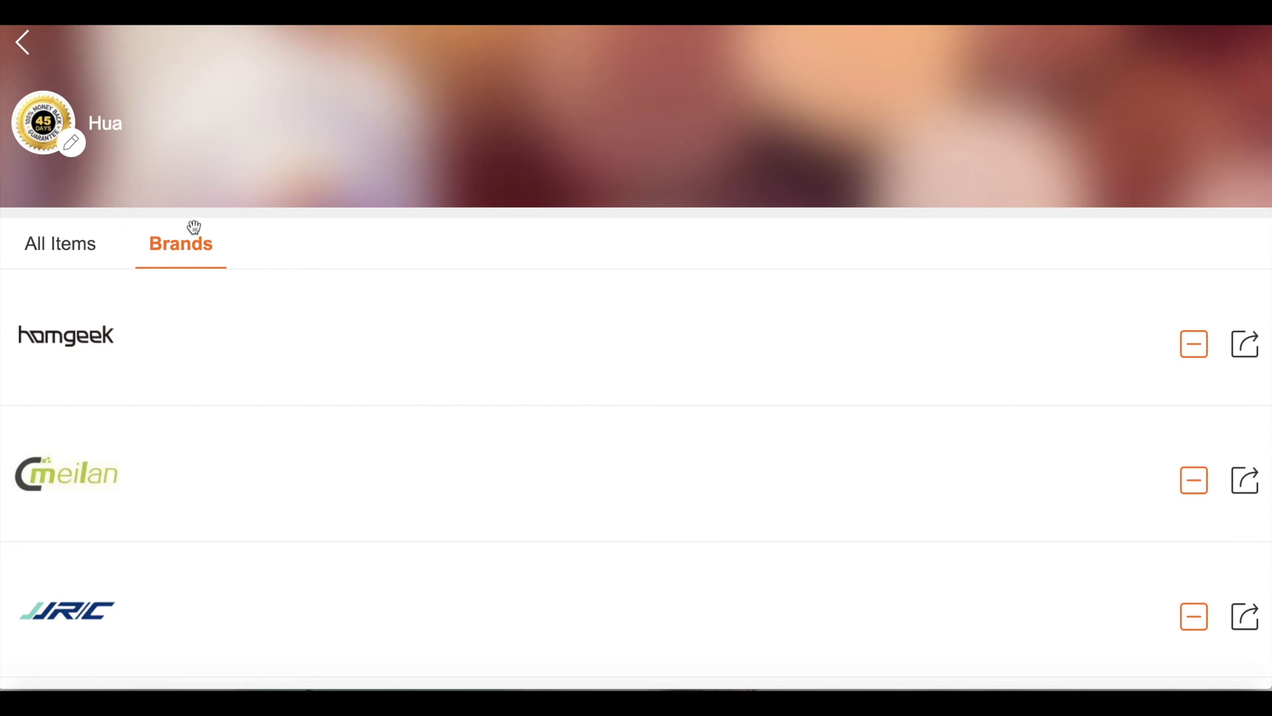
click(59, 244)
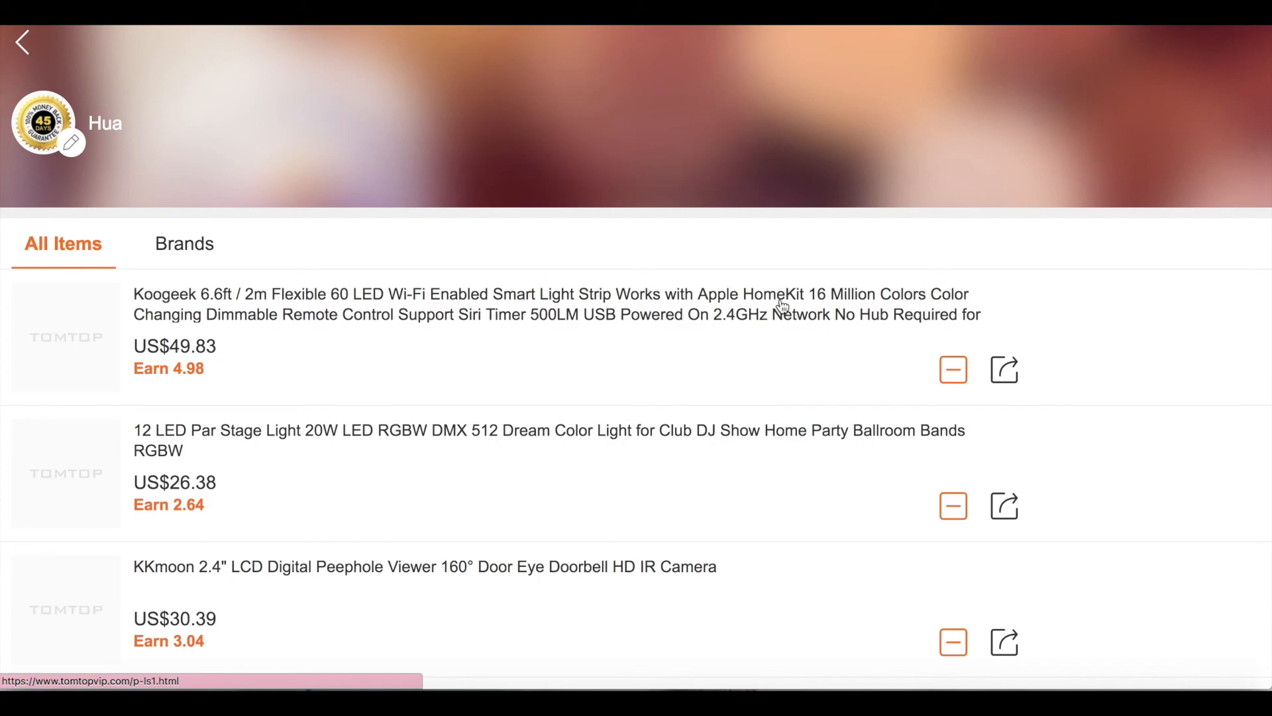
click(953, 370)
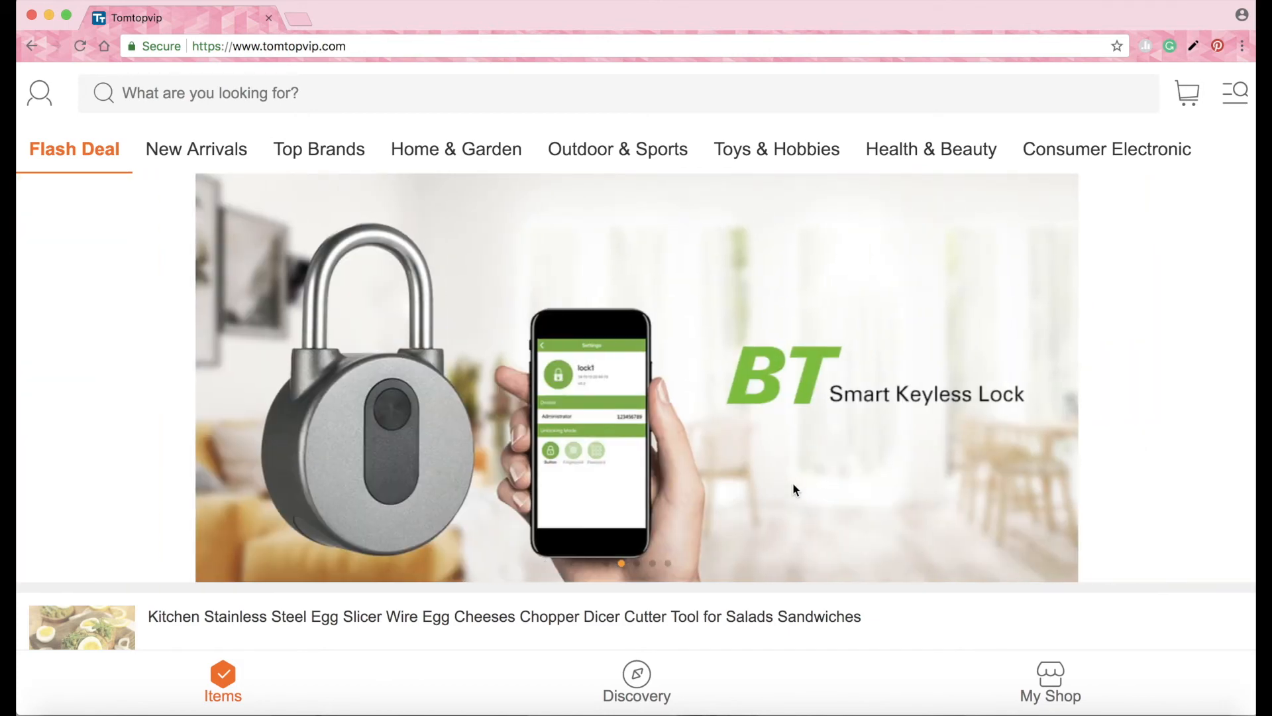
mouse_move(796, 465)
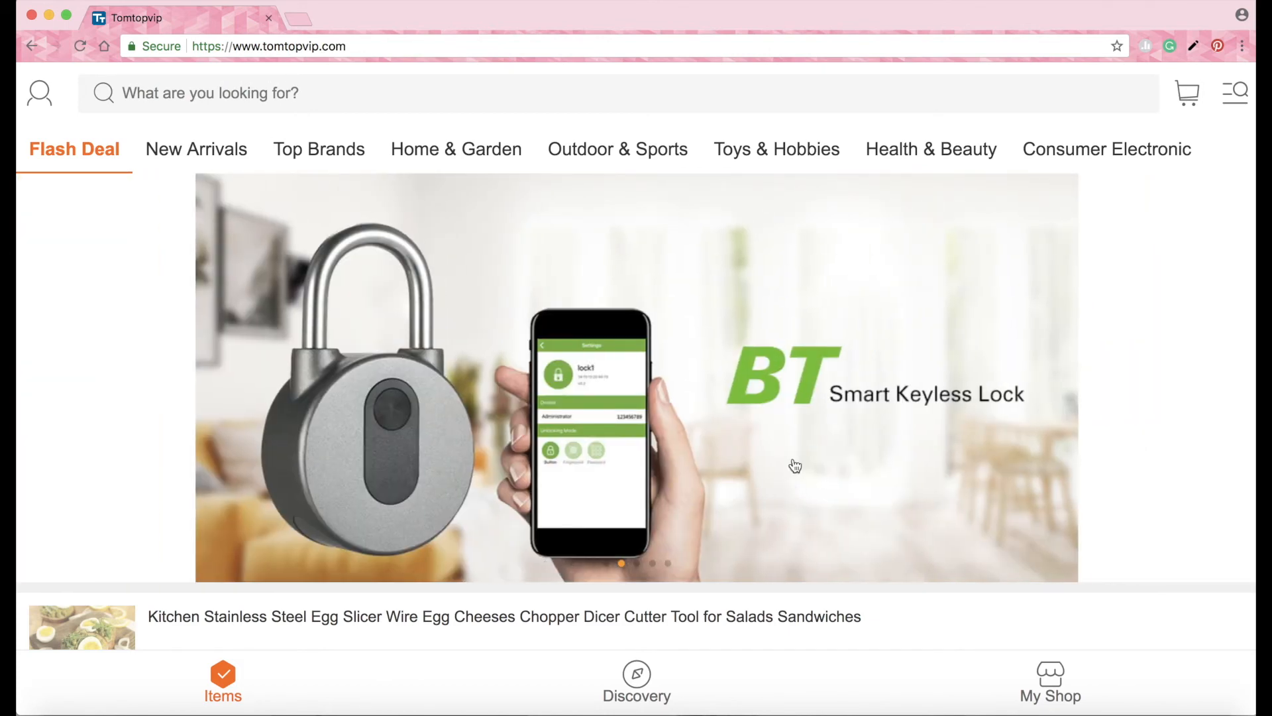
mouse_move(1066, 680)
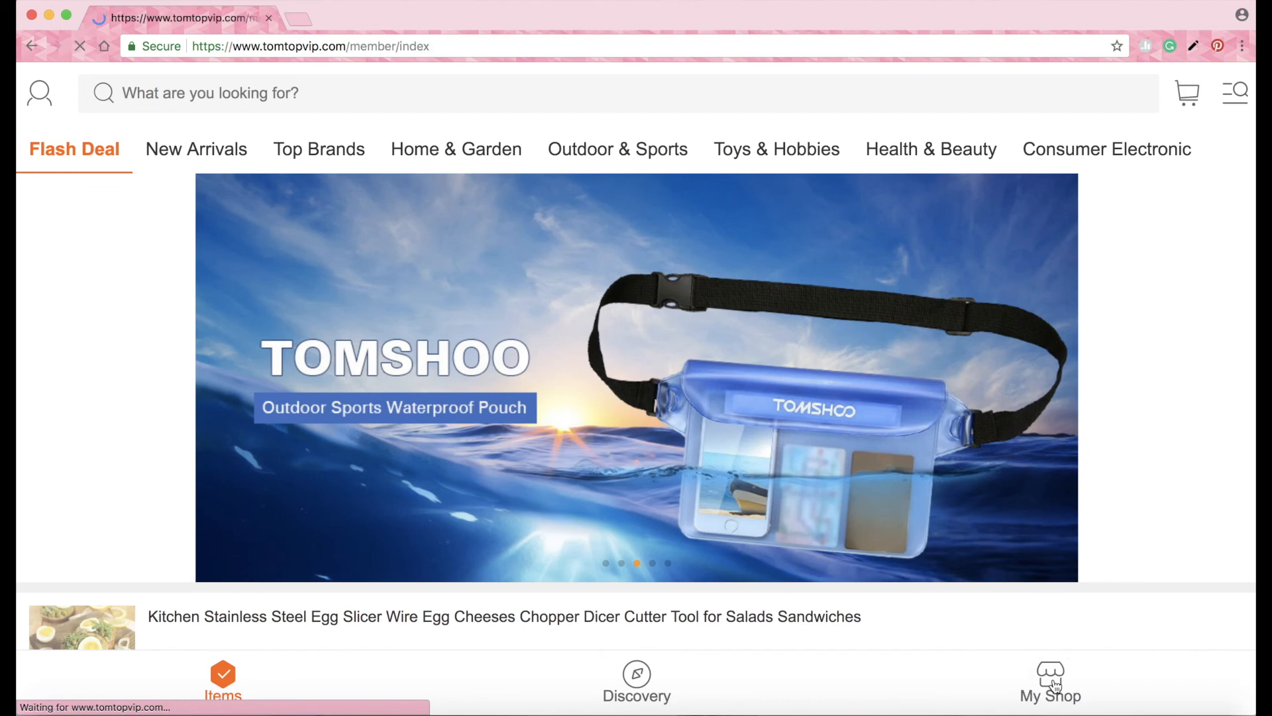
click(1050, 685)
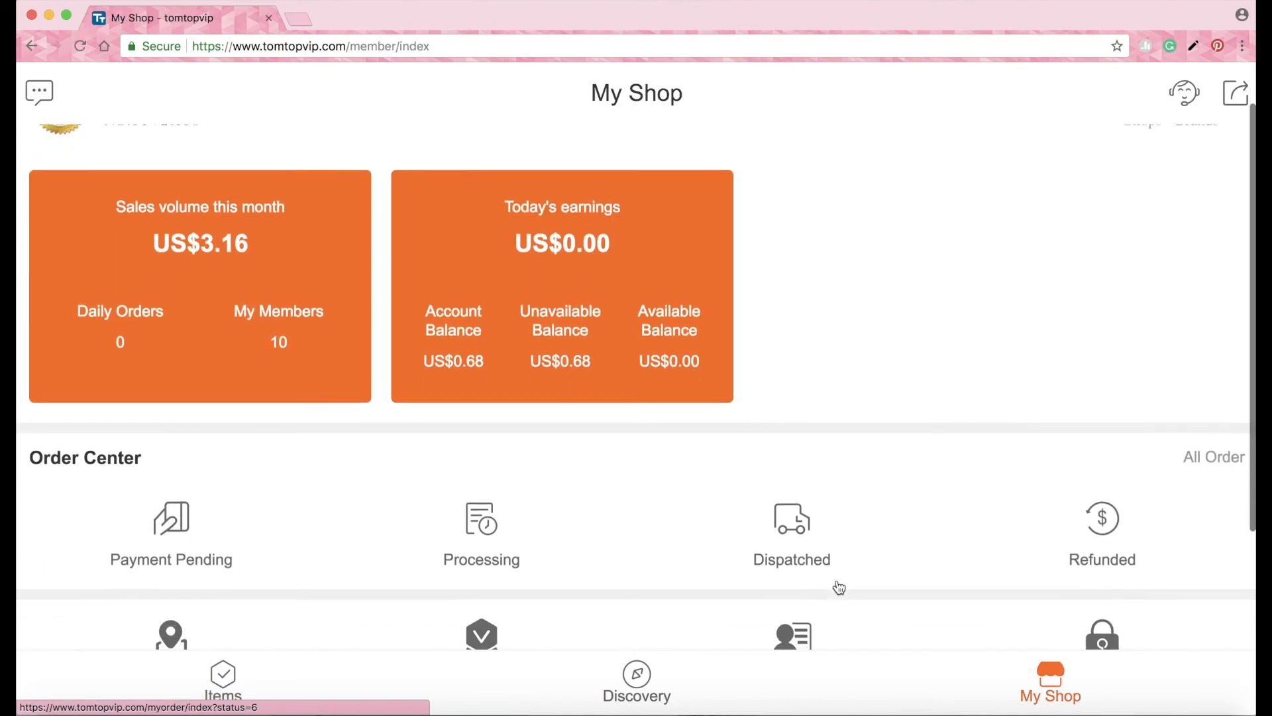
scroll(down, 3)
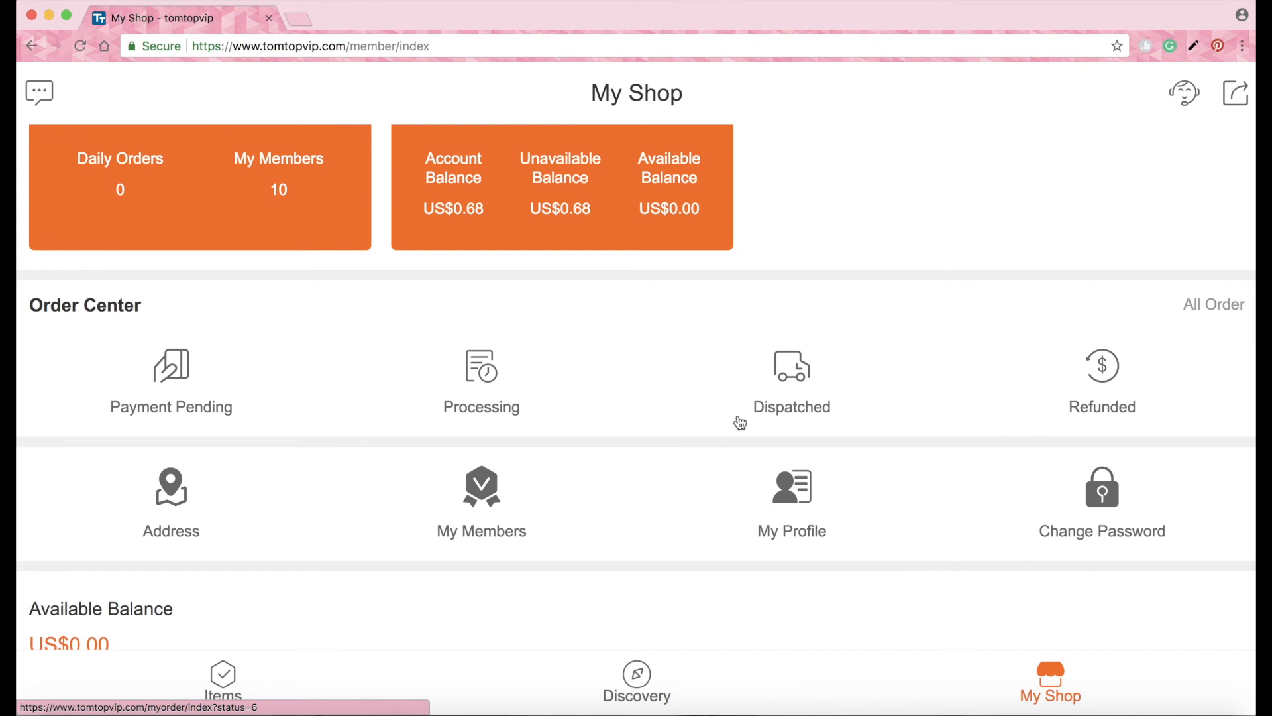
mouse_move(594, 480)
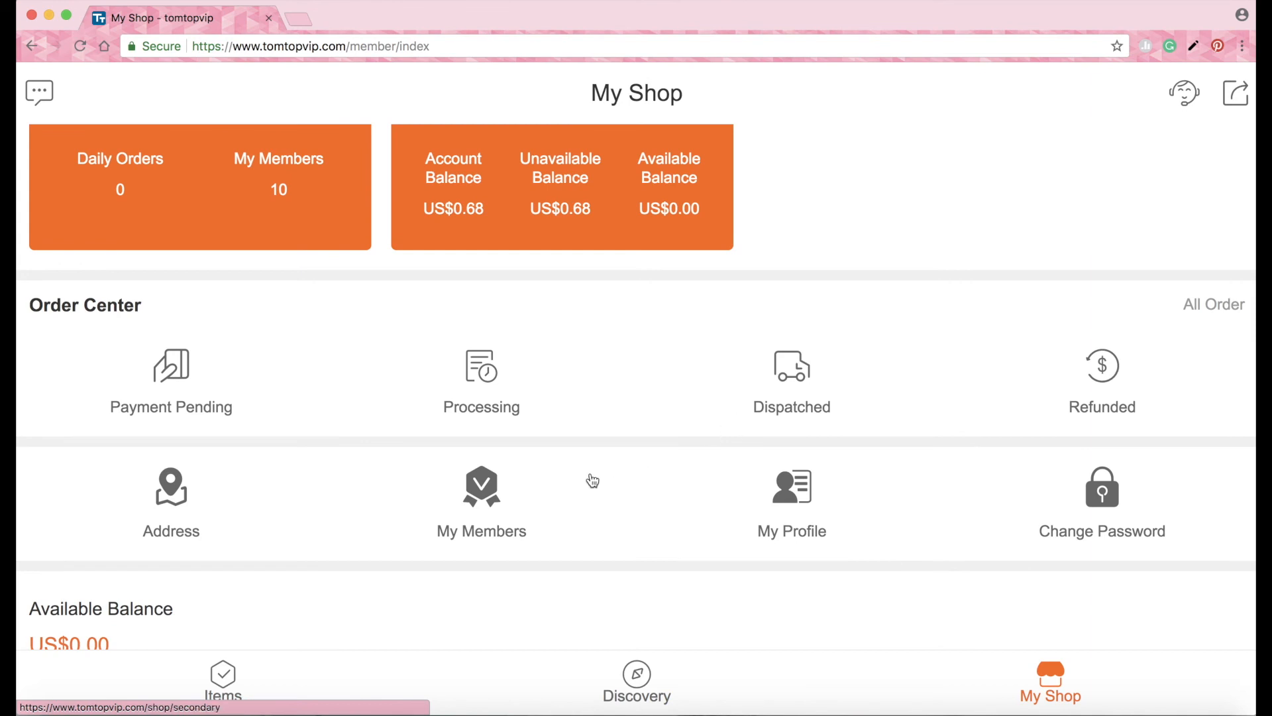
click(480, 486)
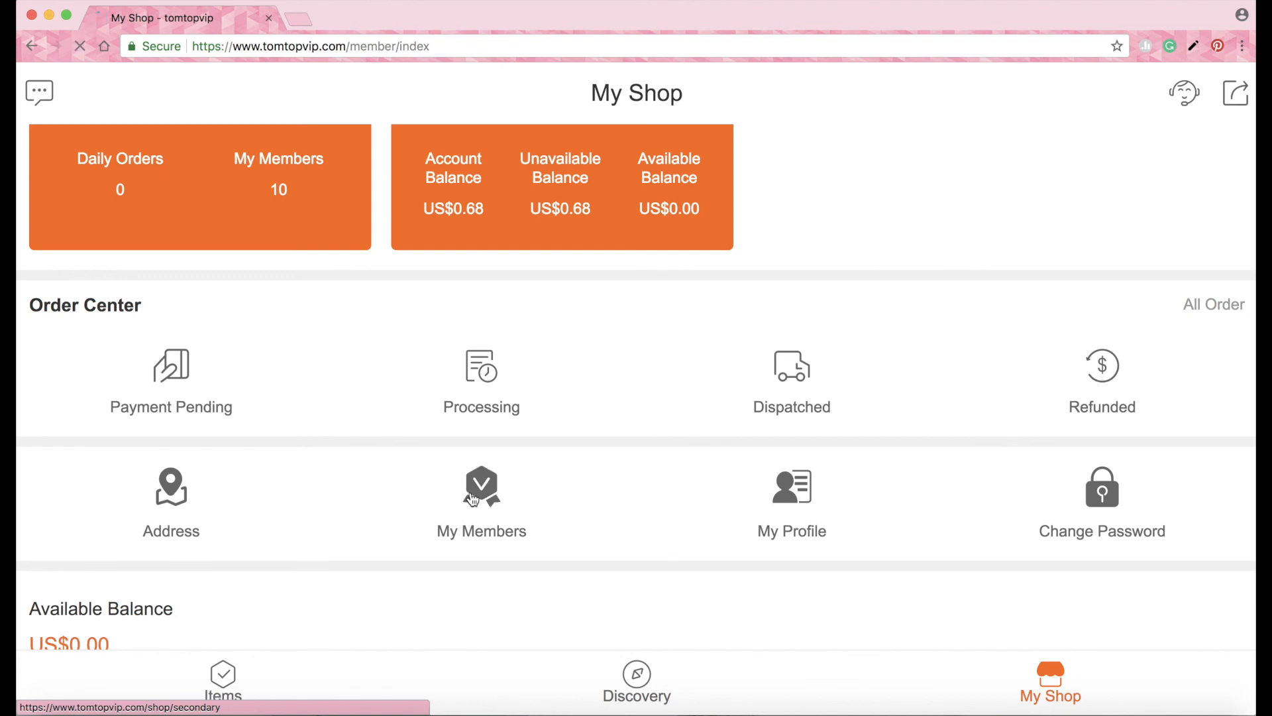
click(480, 504)
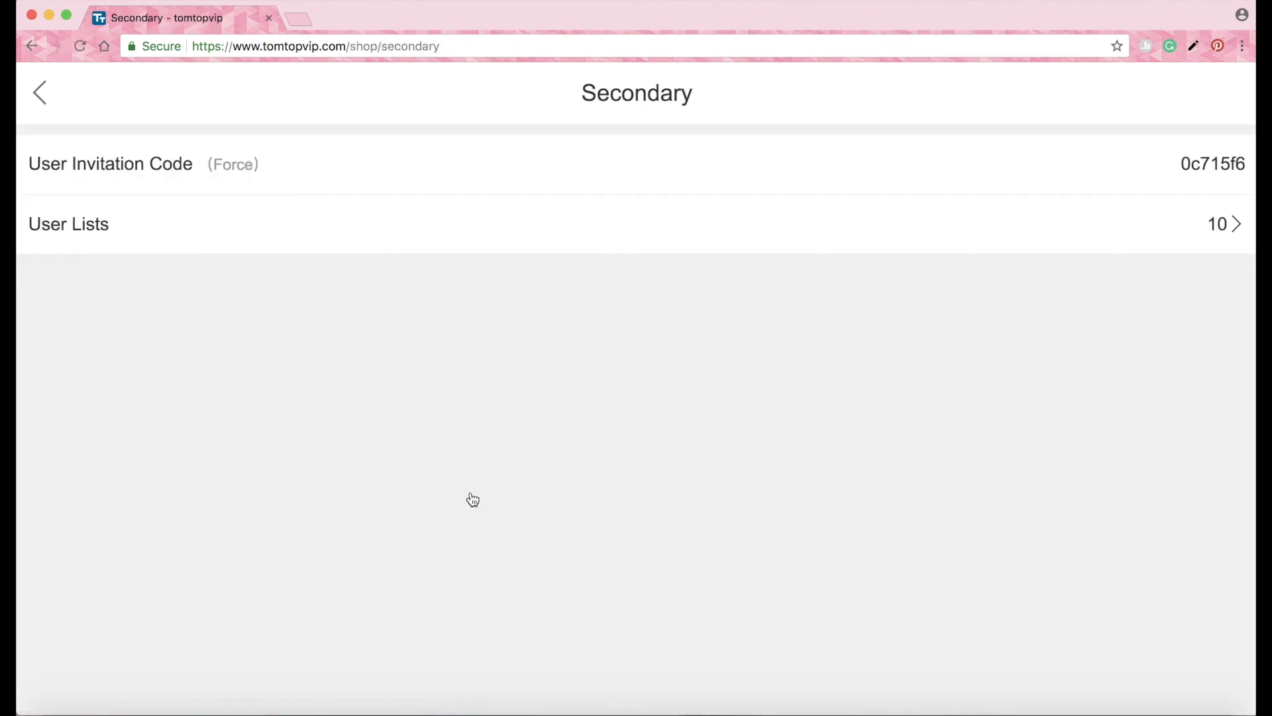
mouse_move(196, 181)
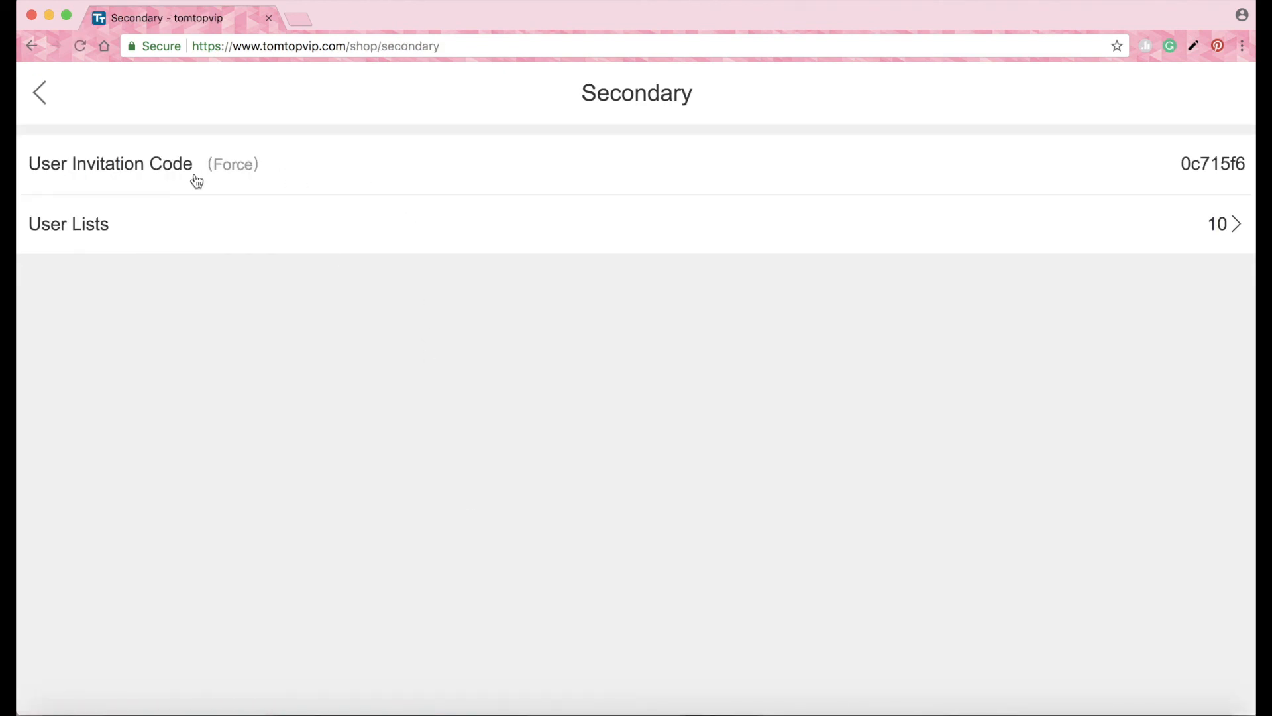
mouse_move(809, 209)
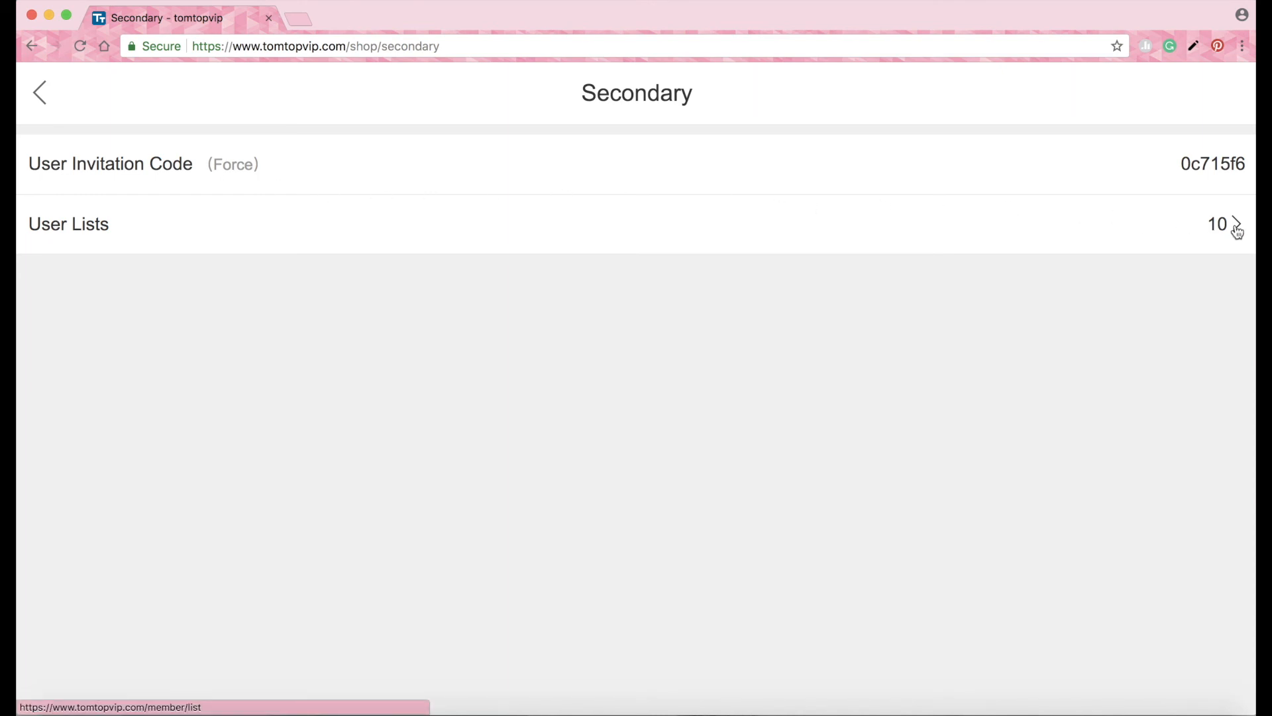
click(1219, 224)
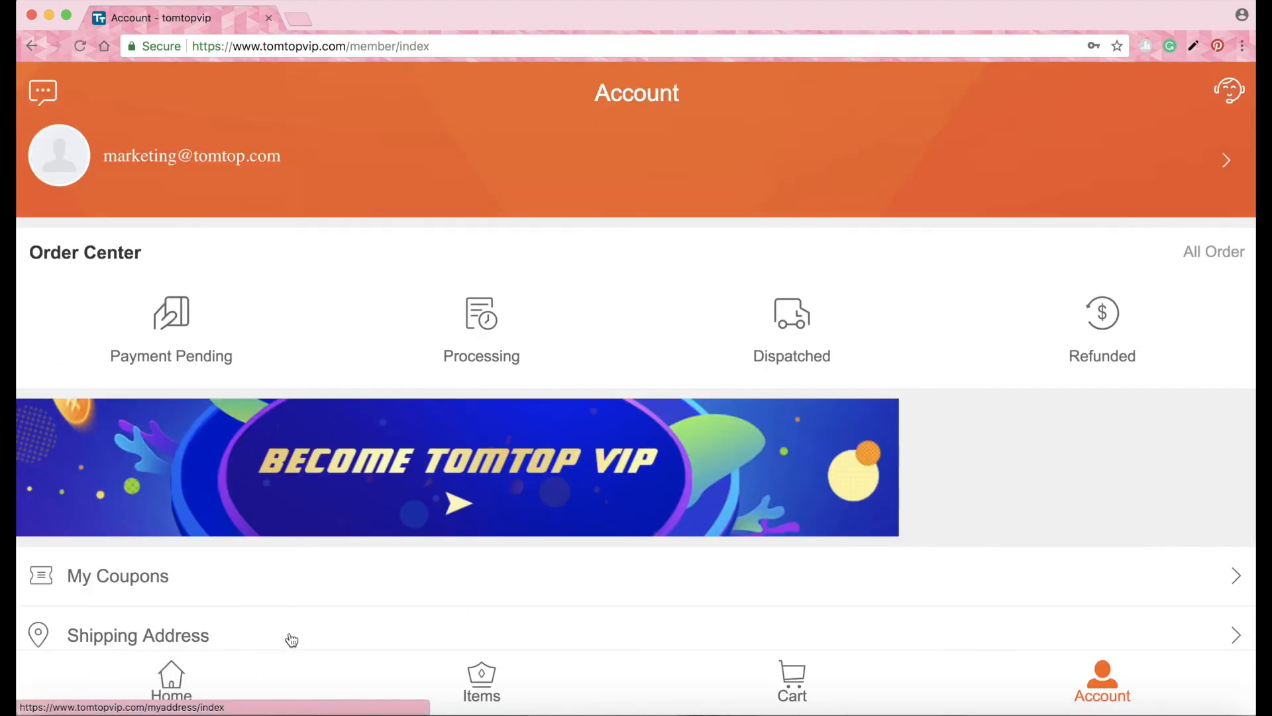
Browse the products on the store's home page
click(171, 685)
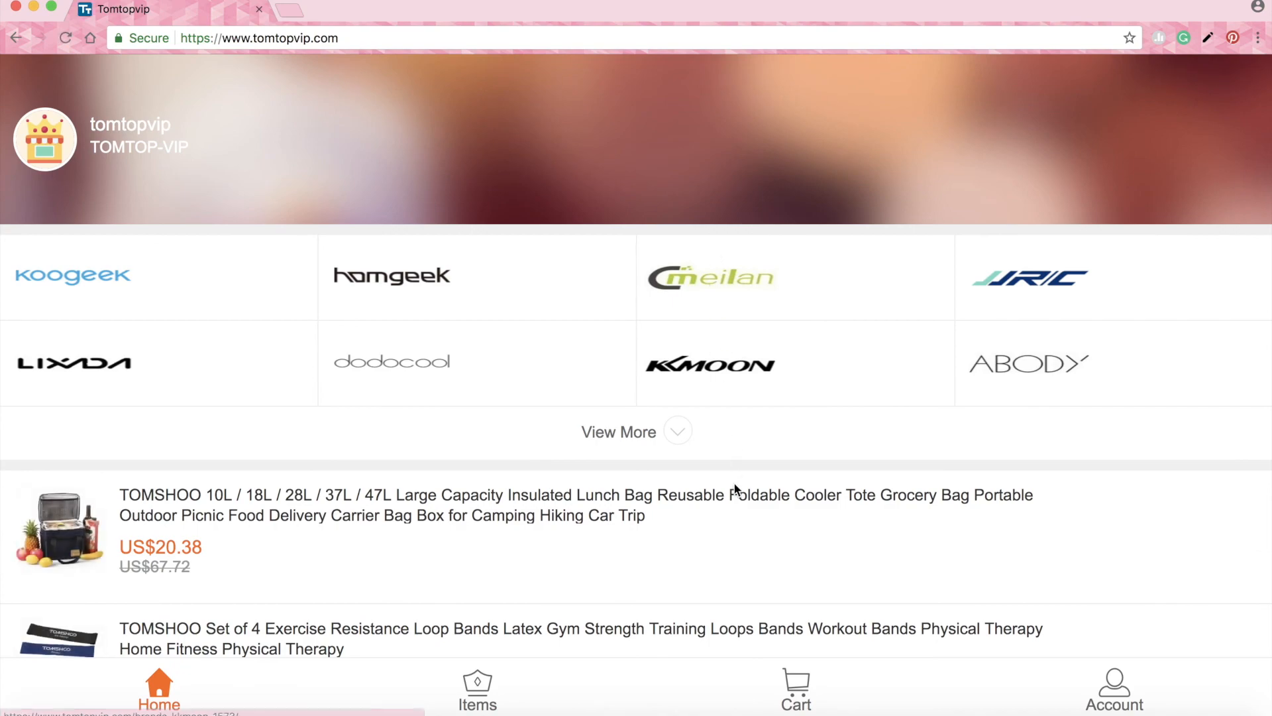
scroll(down, 3)
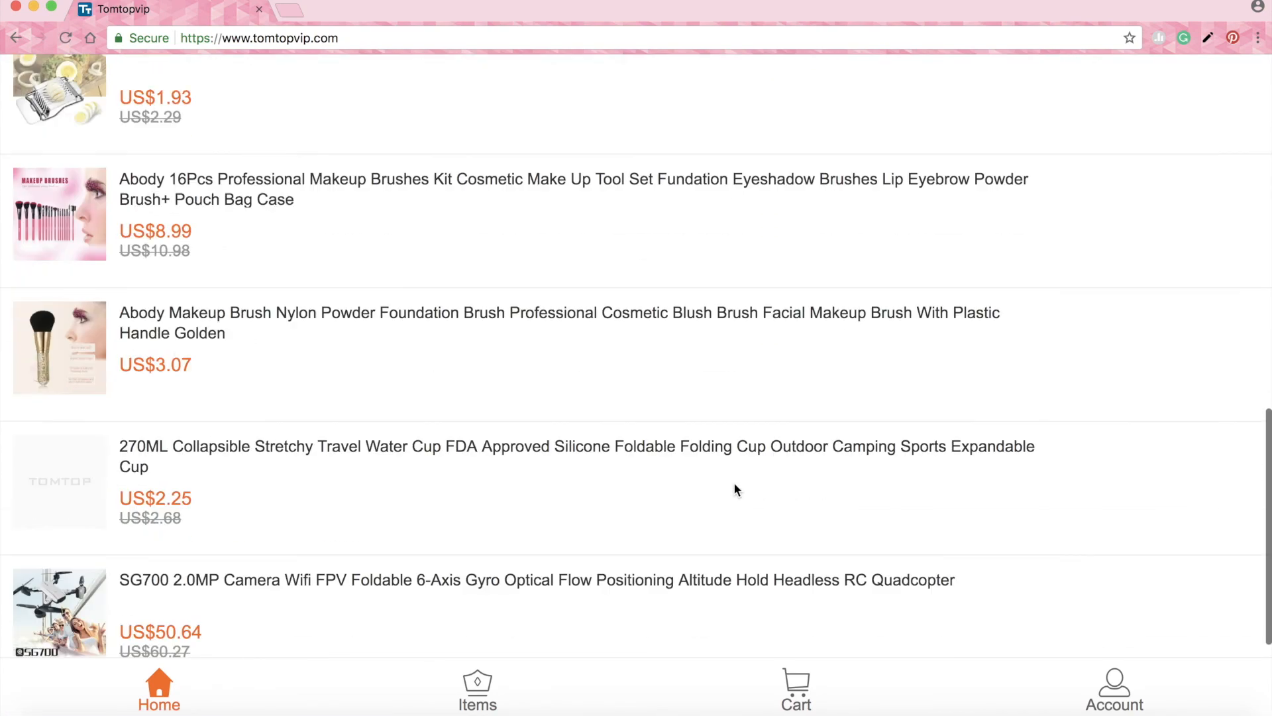
scroll(up, 3)
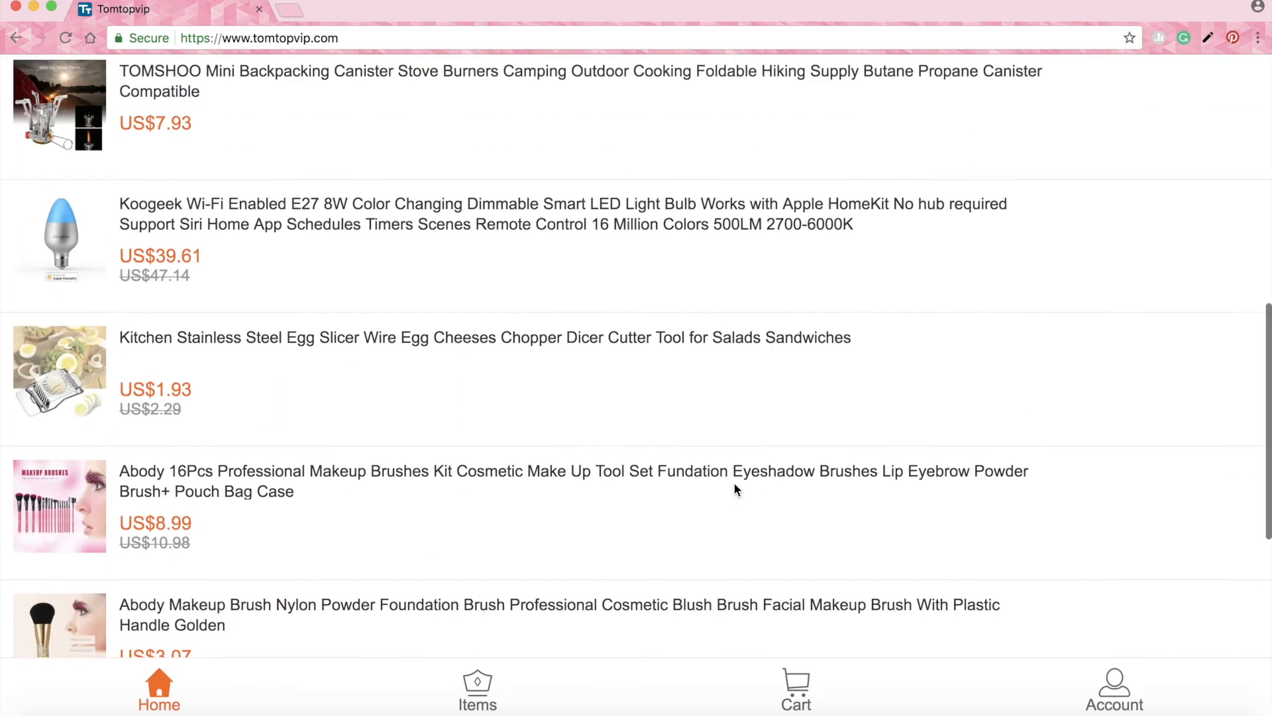
Browse the Discovery feed of promotional posts
click(477, 689)
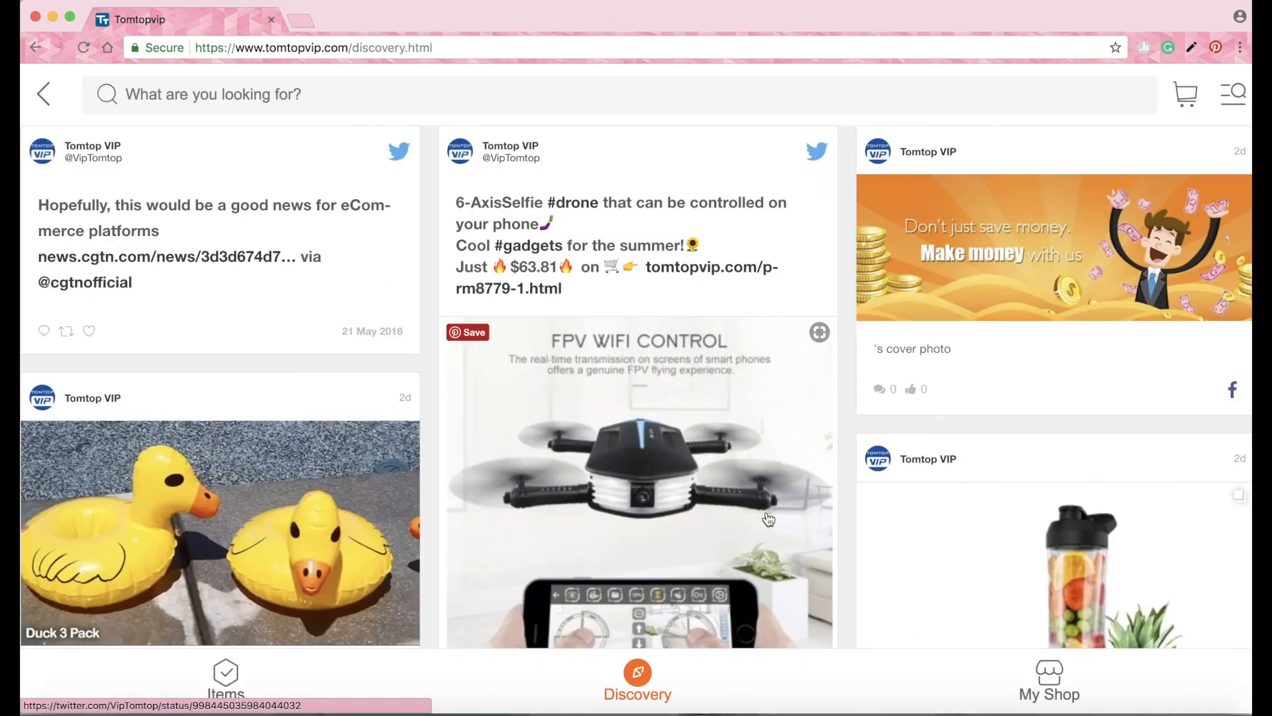
scroll(down, 3)
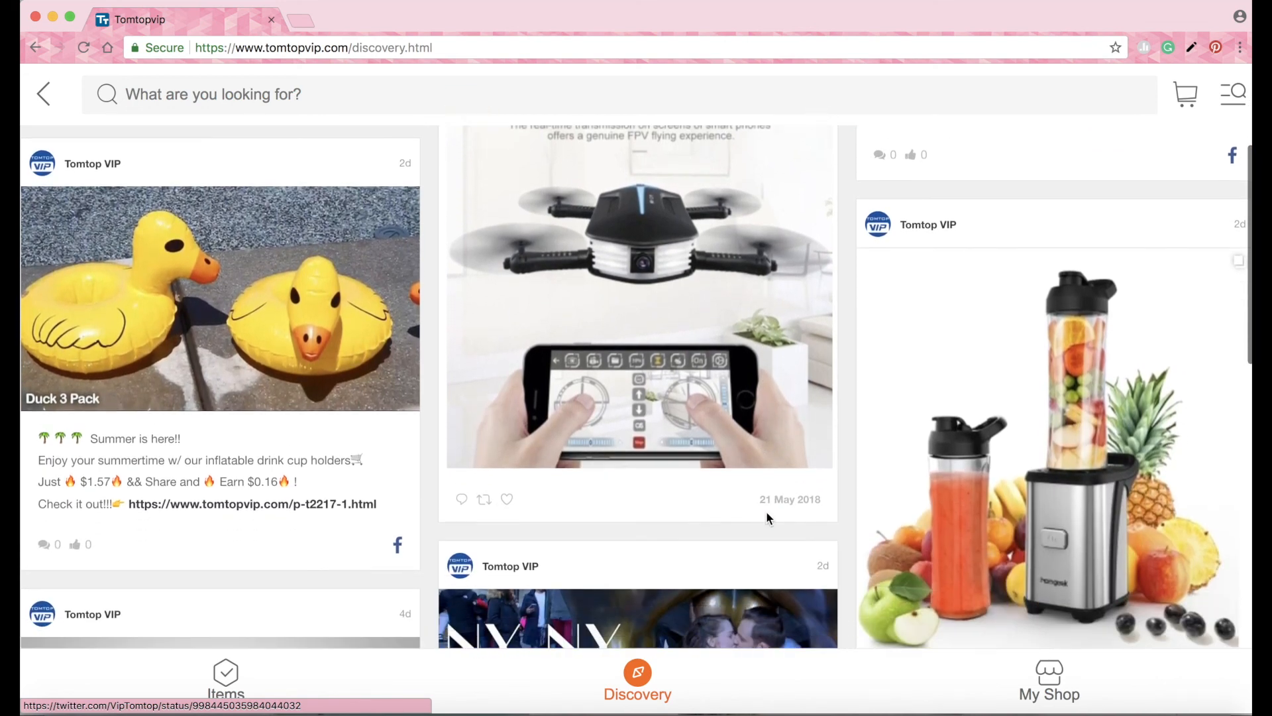
scroll(down, 3)
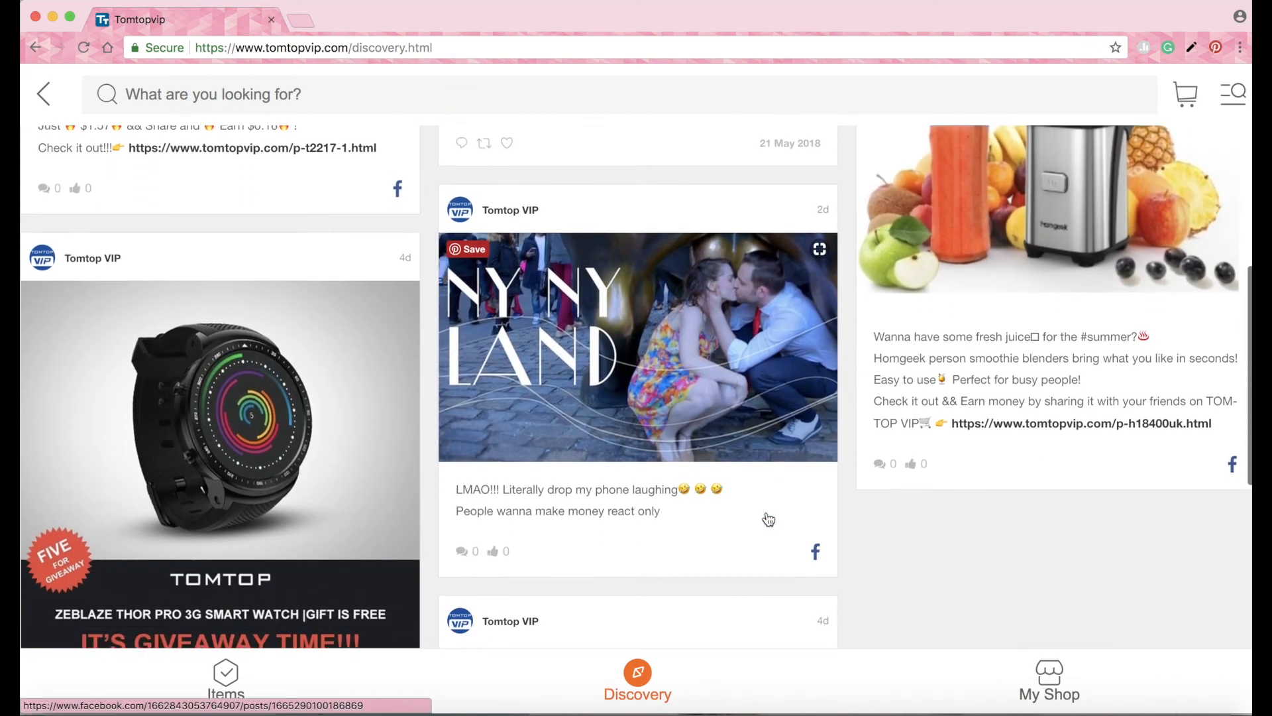